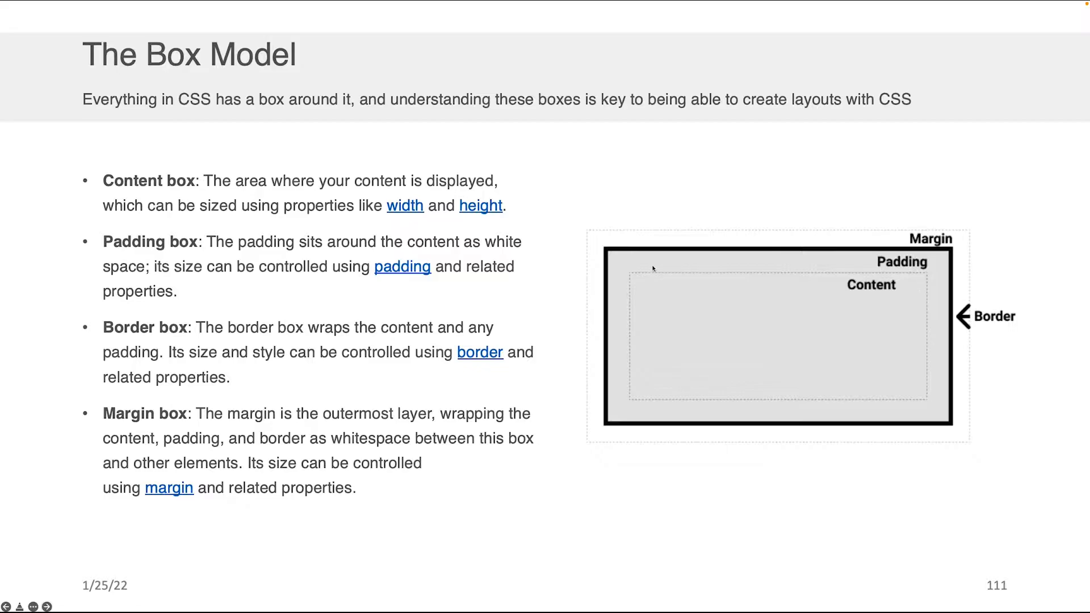
pyautogui.moveTo(925, 265)
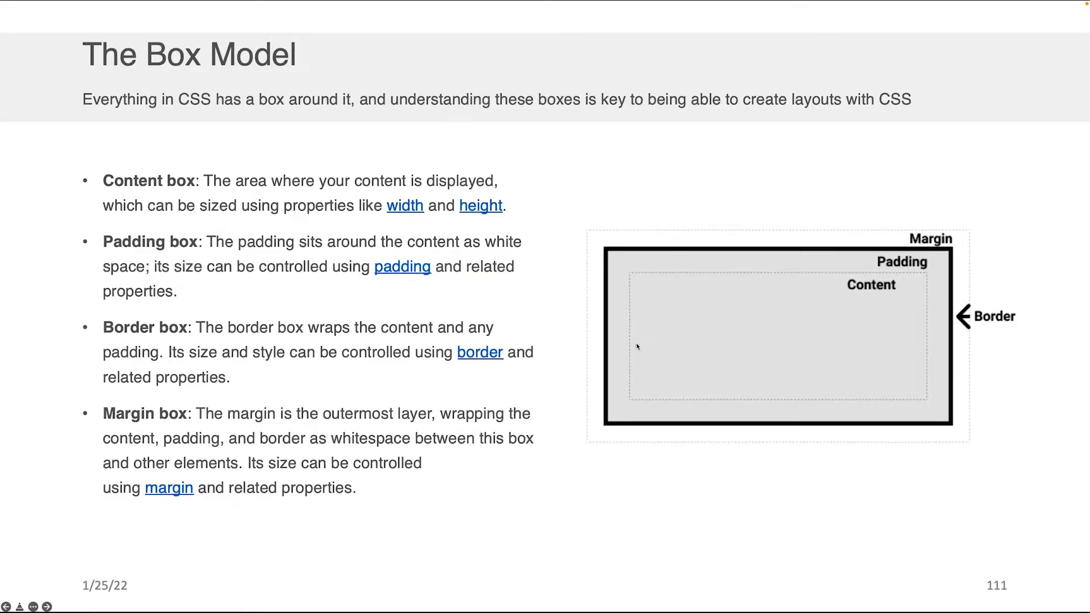
pyautogui.moveTo(791, 348)
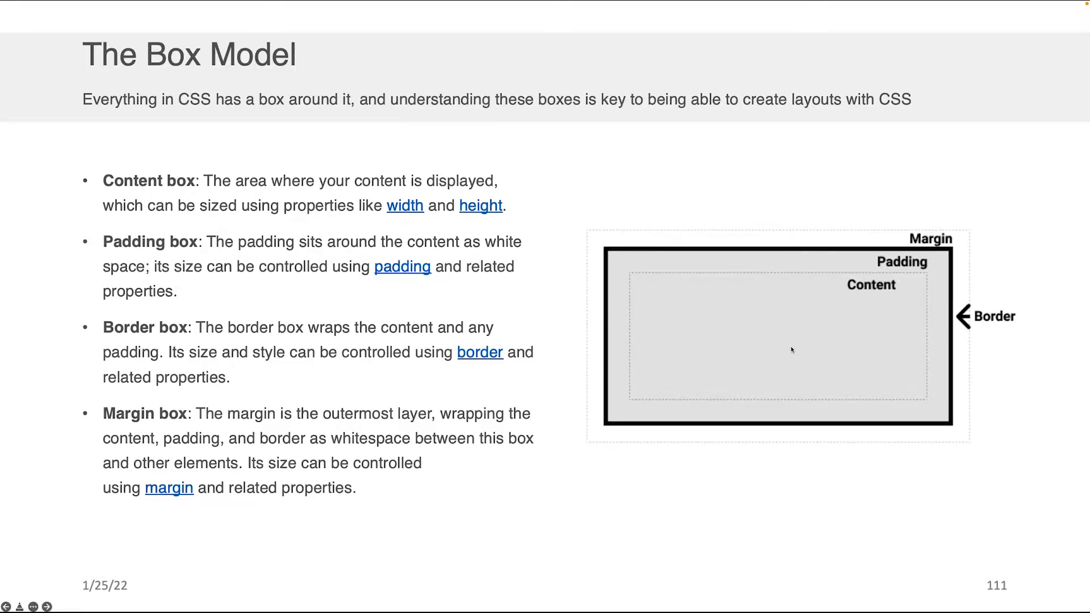
pyautogui.moveTo(924, 347)
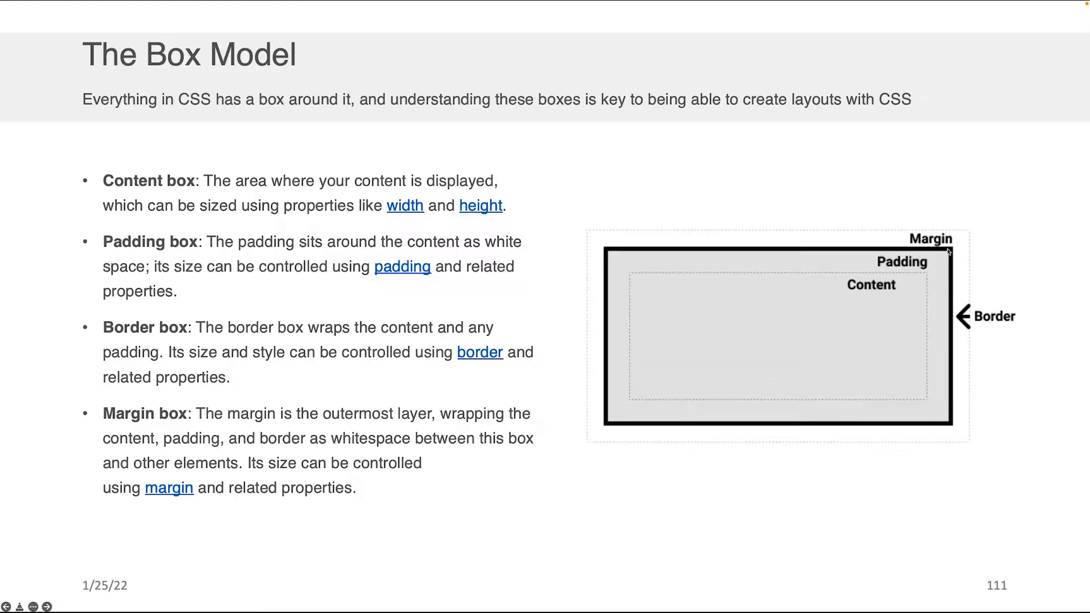
pyautogui.moveTo(610, 249)
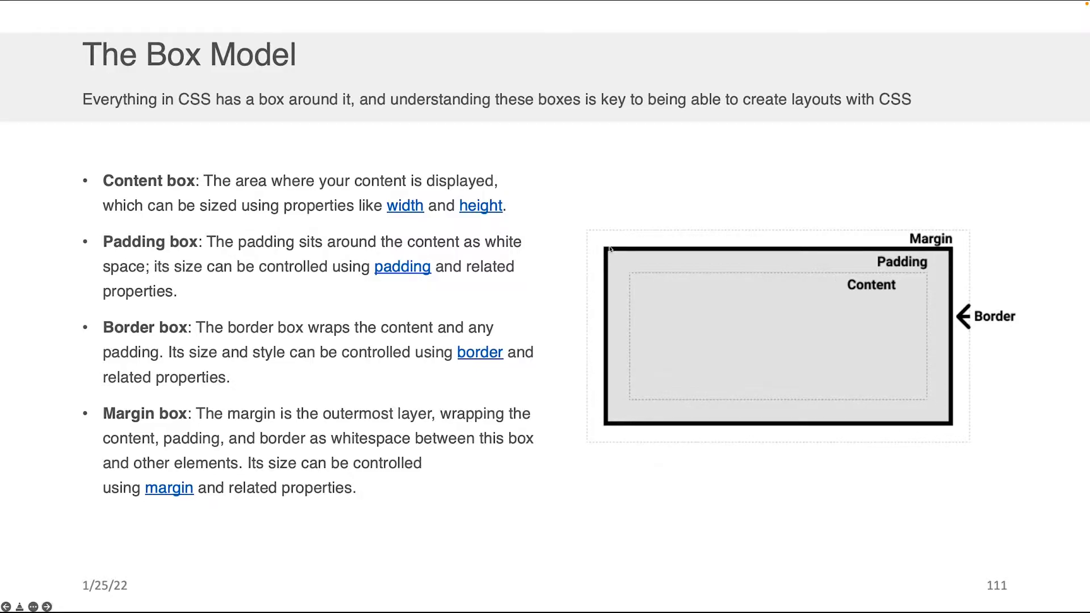
pyautogui.moveTo(885, 275)
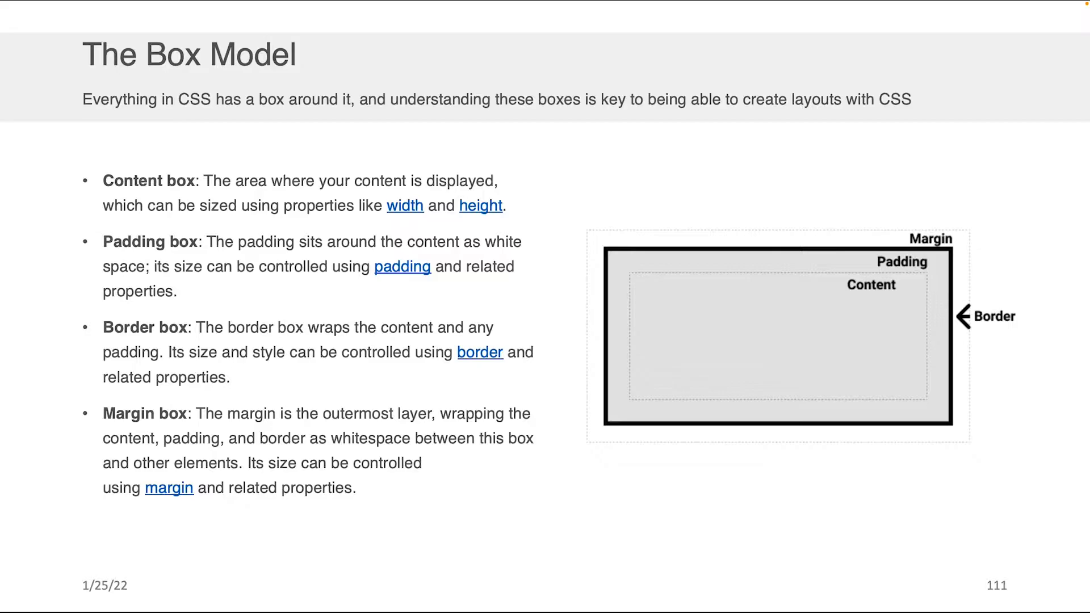
pyautogui.moveTo(857, 180)
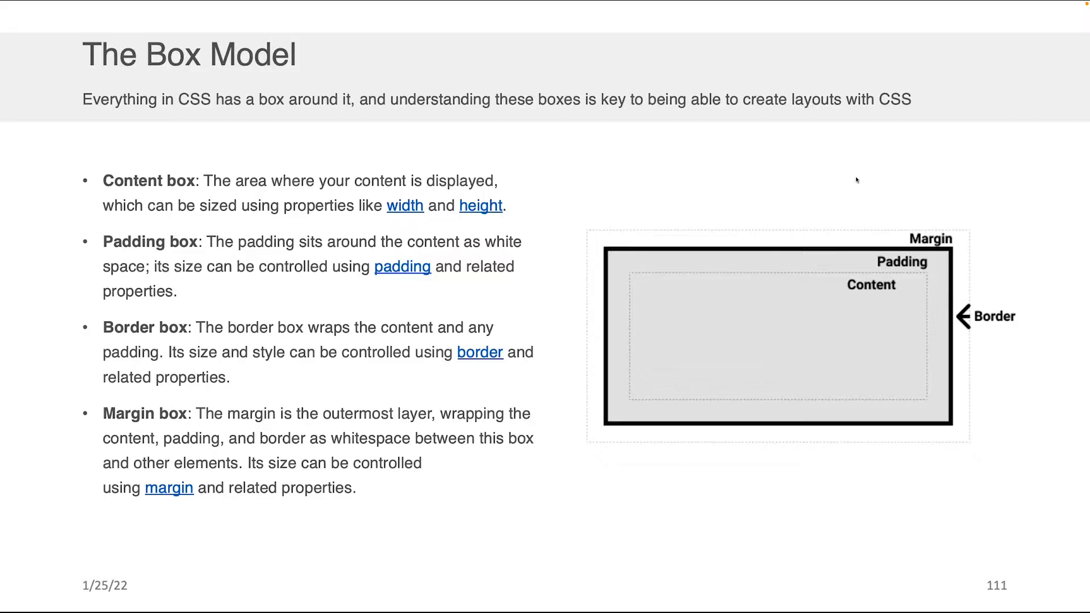
pyautogui.moveTo(947, 436)
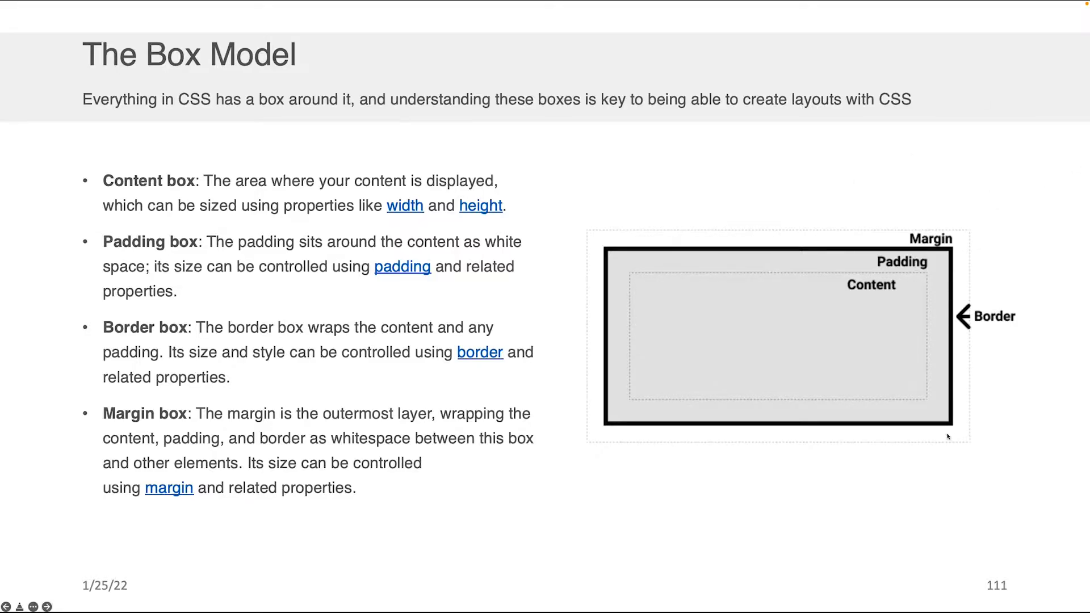
pyautogui.moveTo(958, 257)
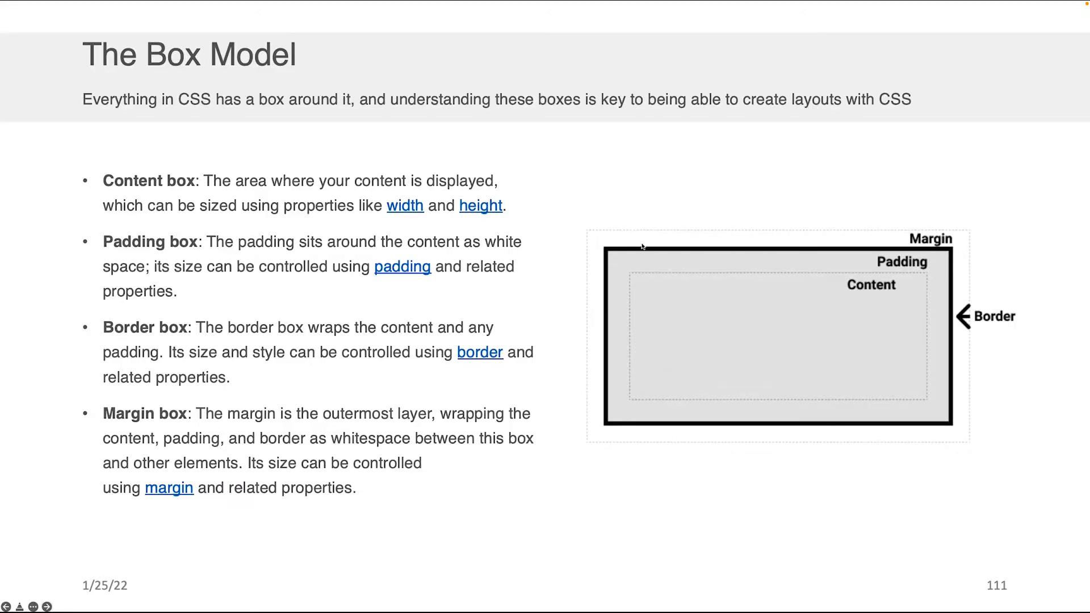
pyautogui.moveTo(587, 234)
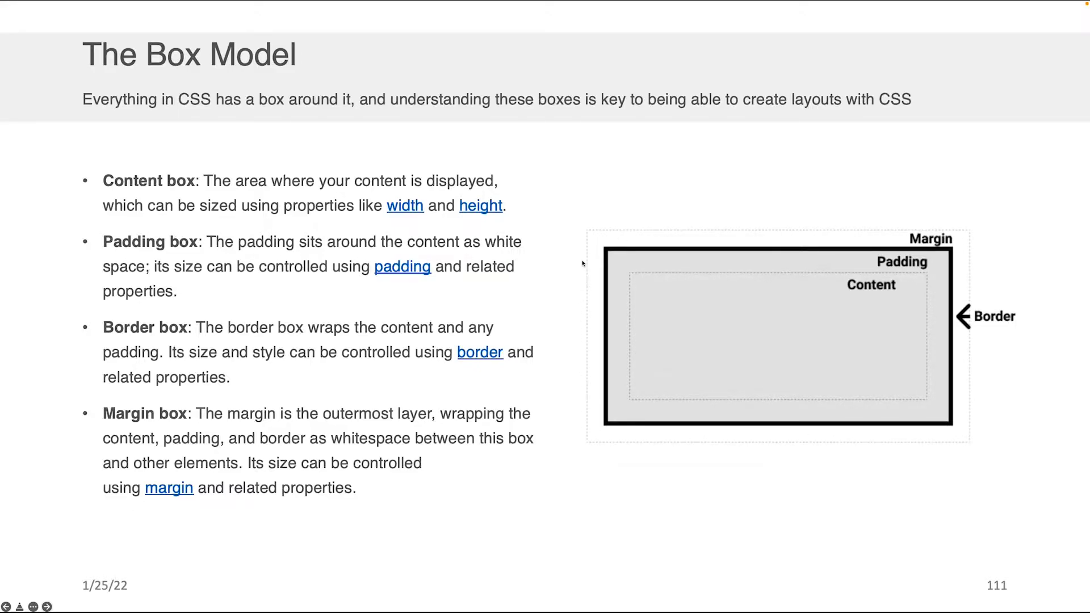
pyautogui.moveTo(829, 199)
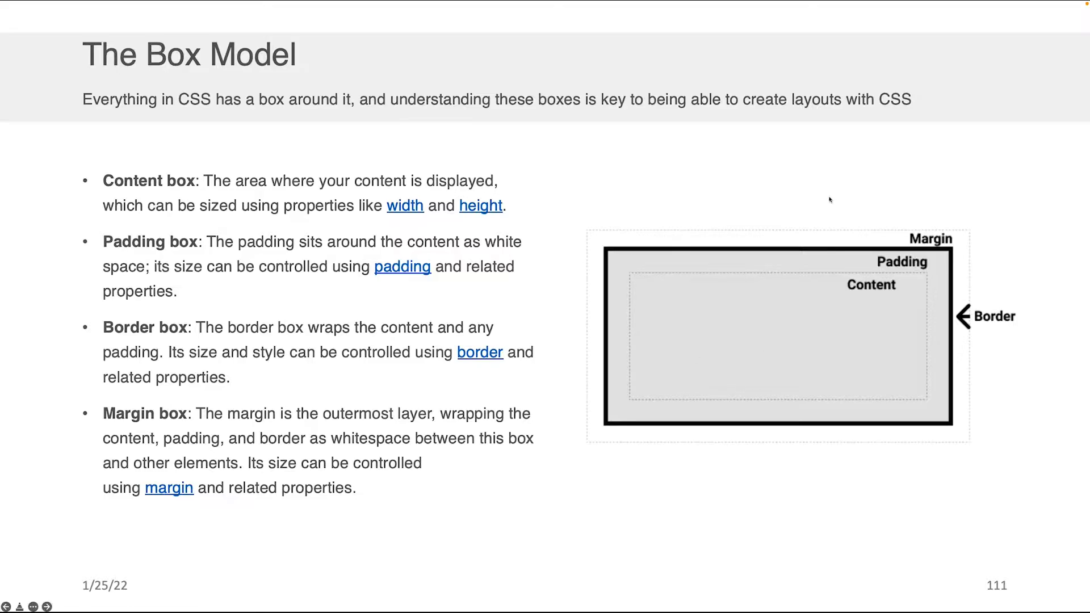
pyautogui.moveTo(982, 202)
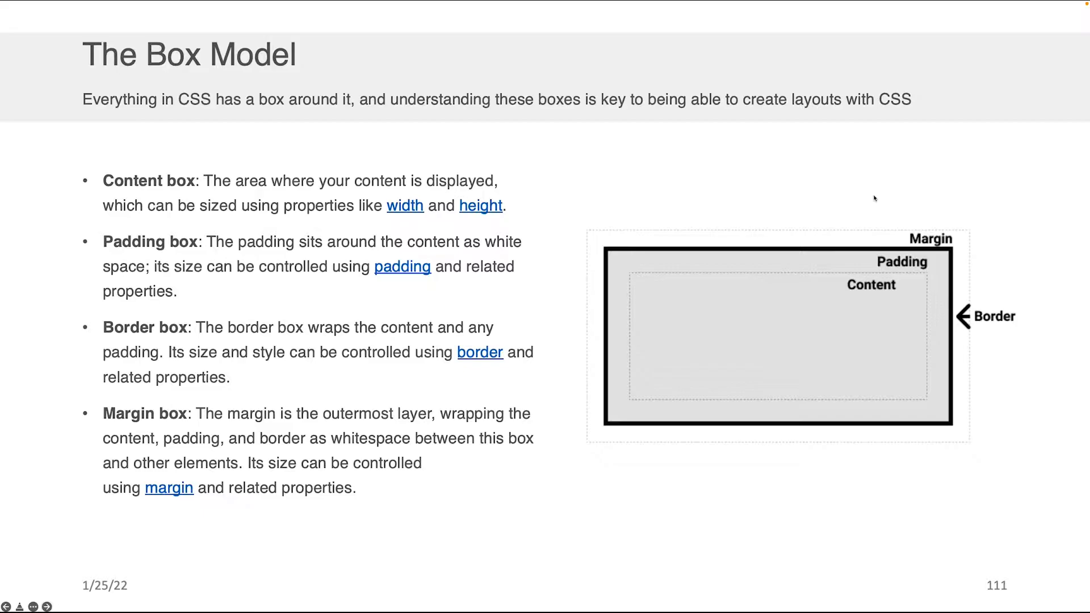
# Advance the slideshow to slide 112, The standard CSS box model with its .box code
pyautogui.press('Right')
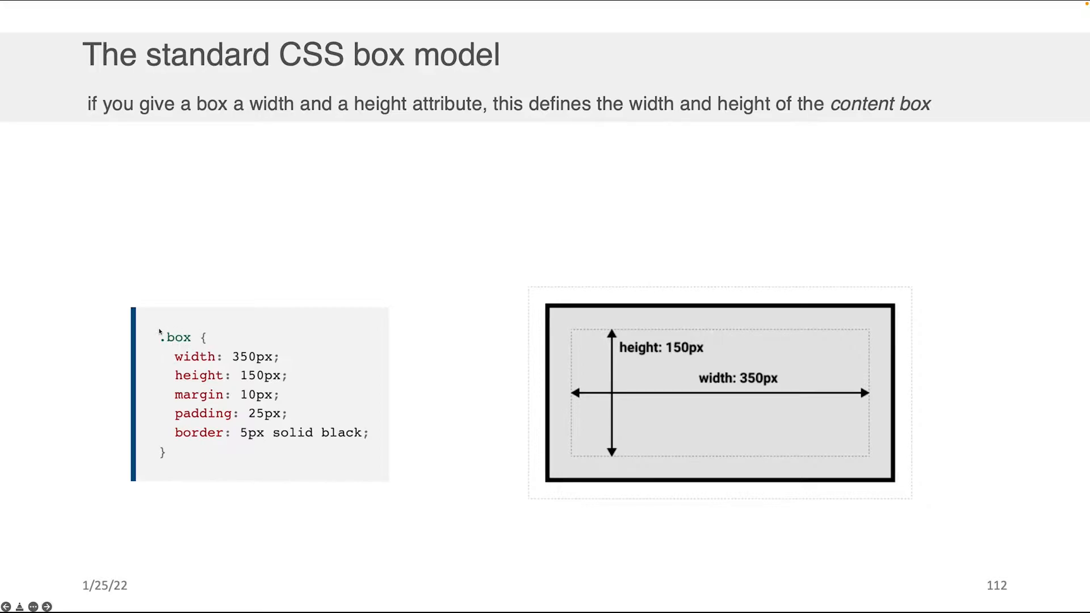
pyautogui.moveTo(270, 361)
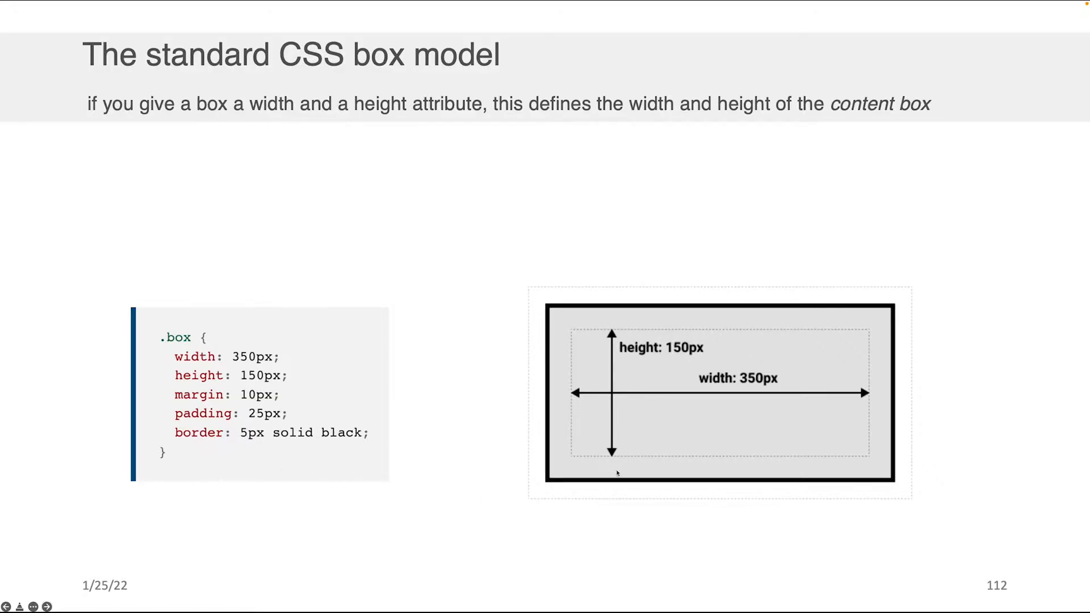
pyautogui.moveTo(526, 392)
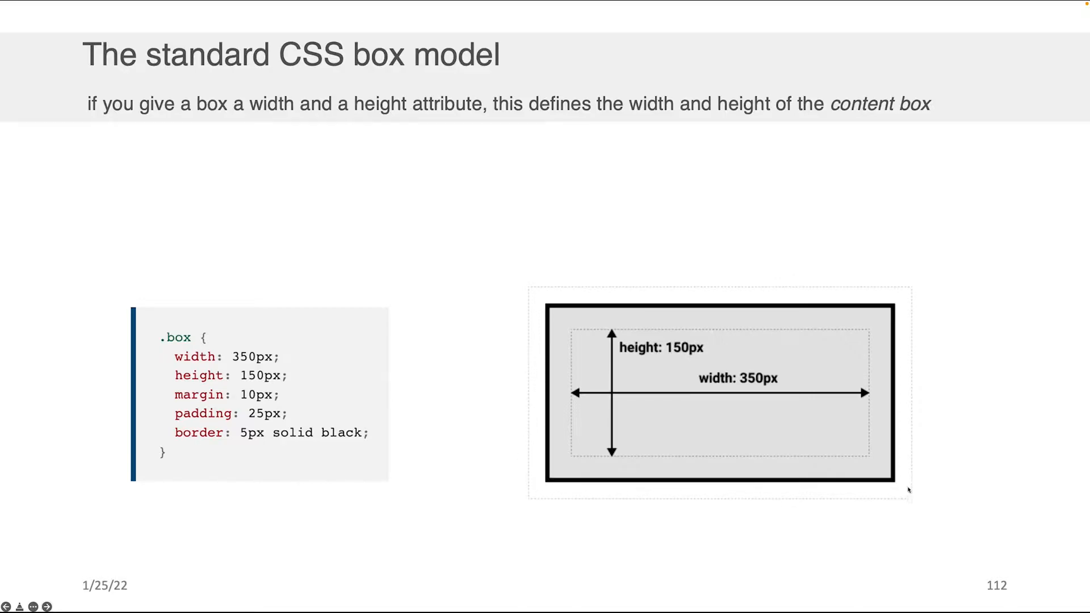
pyautogui.moveTo(544, 286)
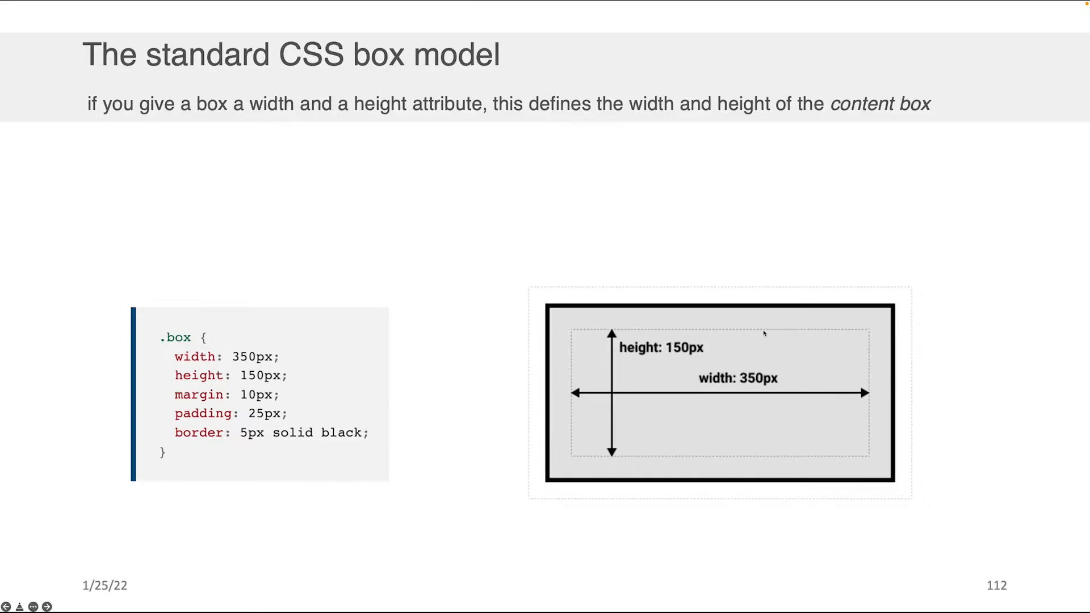
pyautogui.moveTo(586, 457)
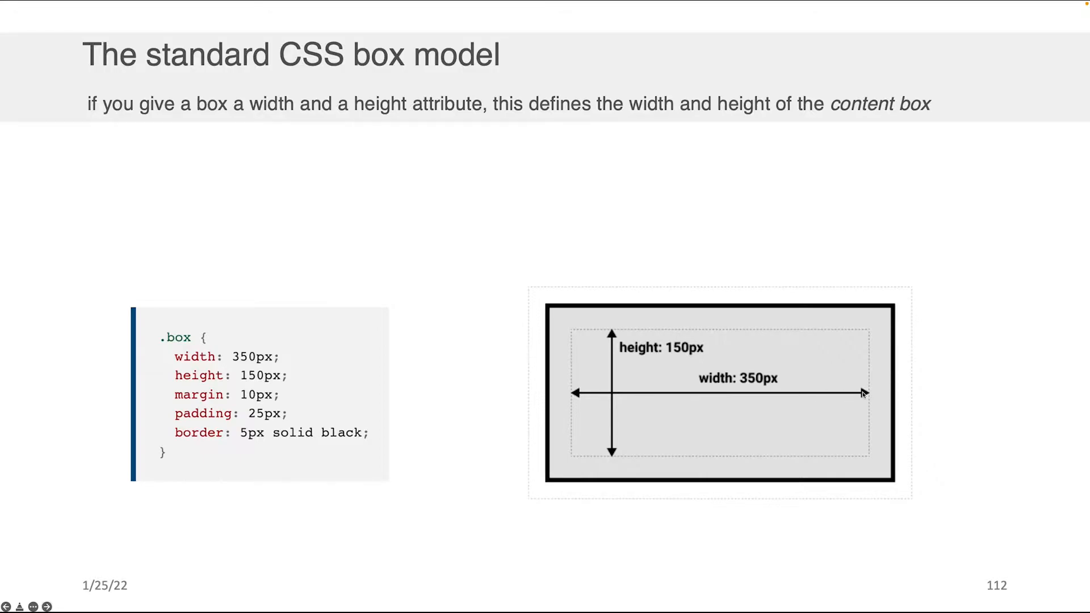
pyautogui.moveTo(562, 395)
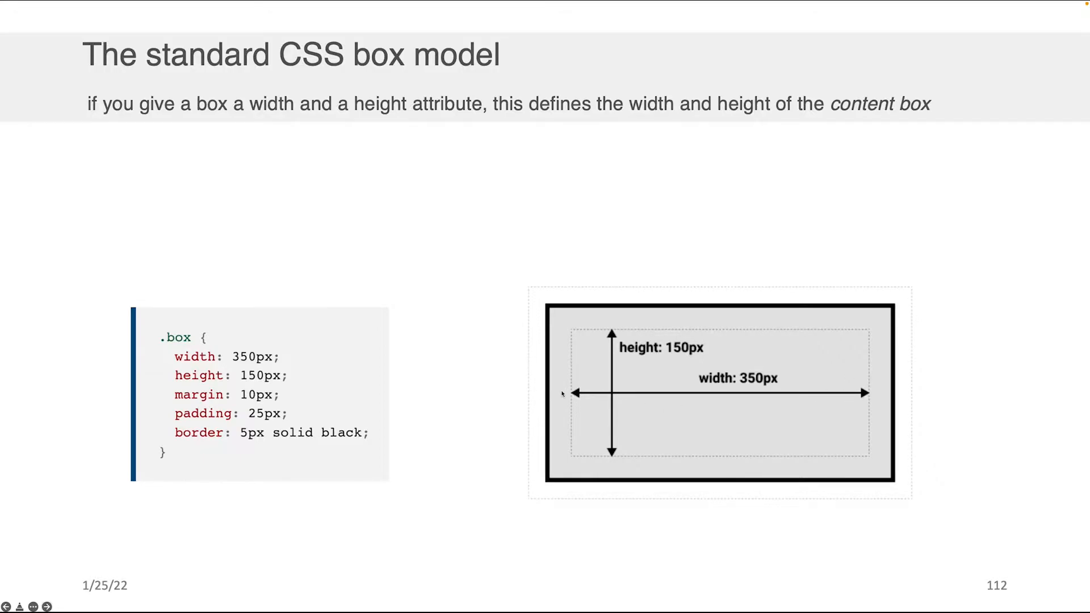
pyautogui.moveTo(593, 382)
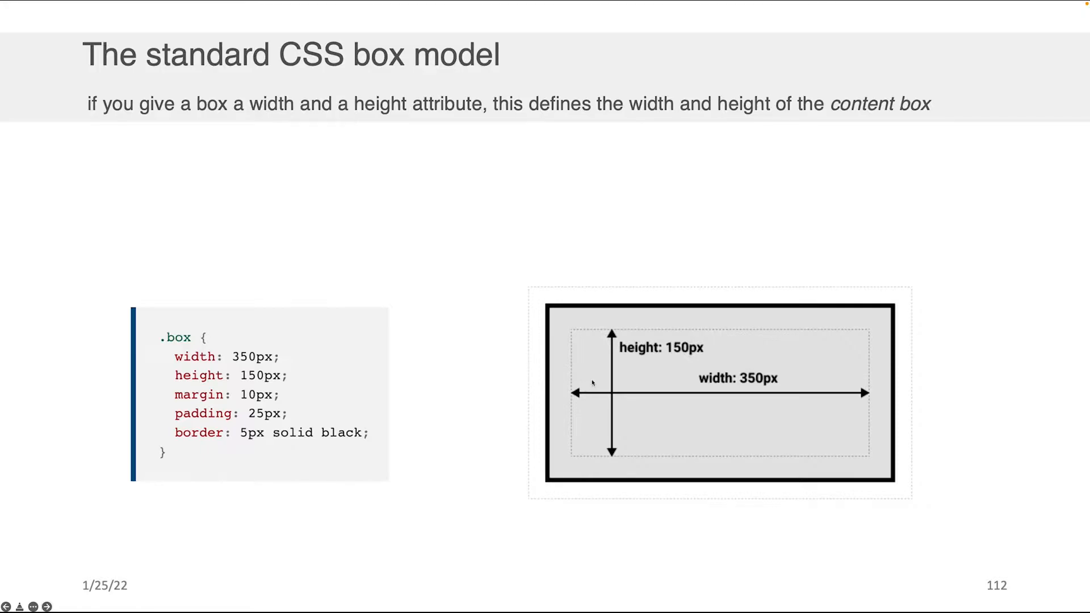
pyautogui.moveTo(550, 393)
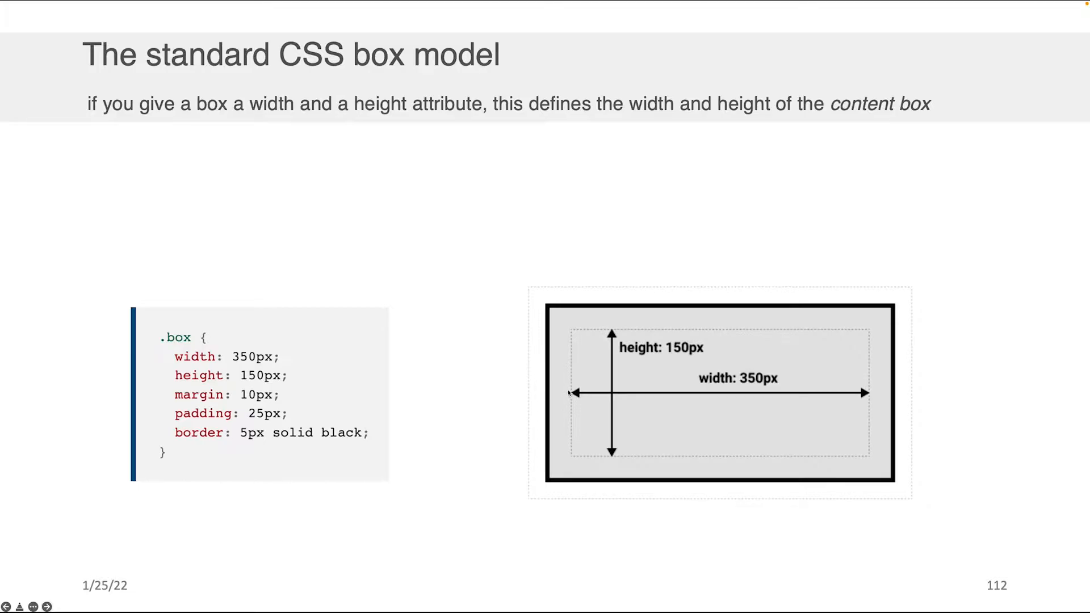
pyautogui.moveTo(601, 390)
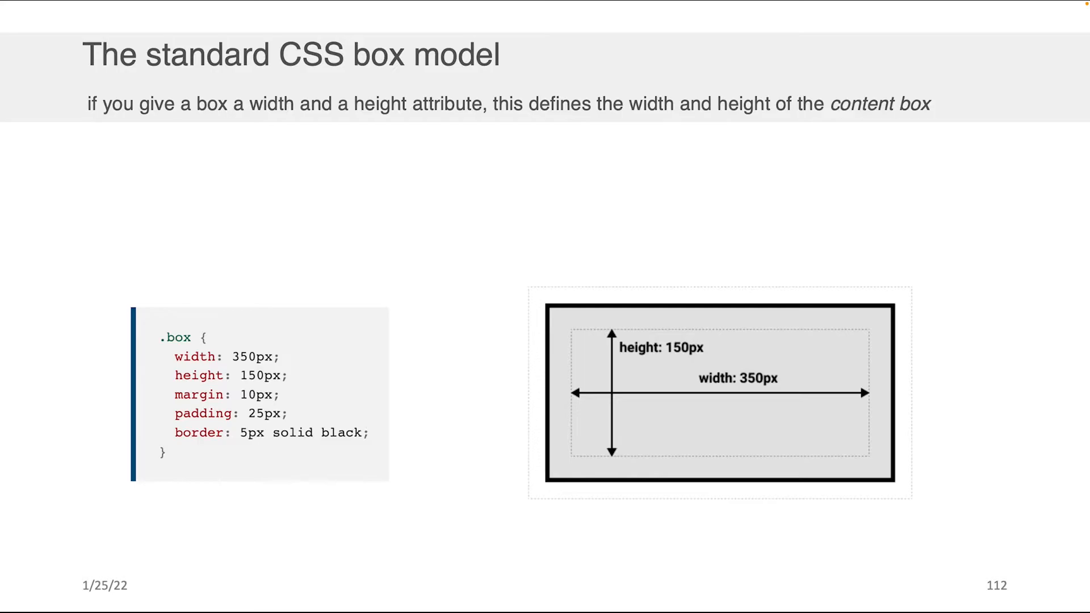
# Advance the slideshow to slide 114, Use DevTools to view the Box model
pyautogui.press('right')
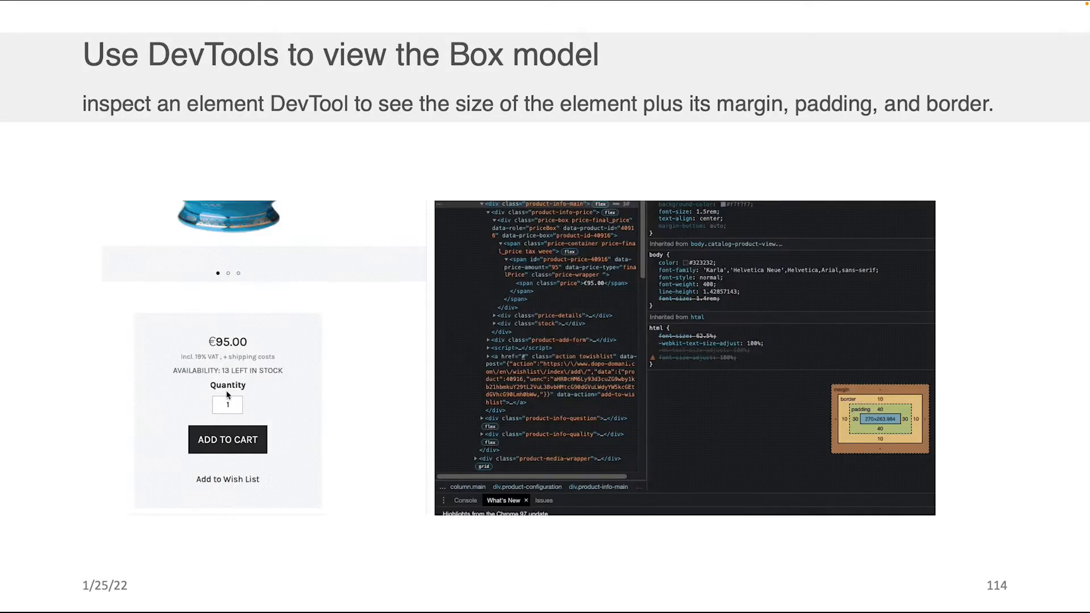
pyautogui.moveTo(549, 207)
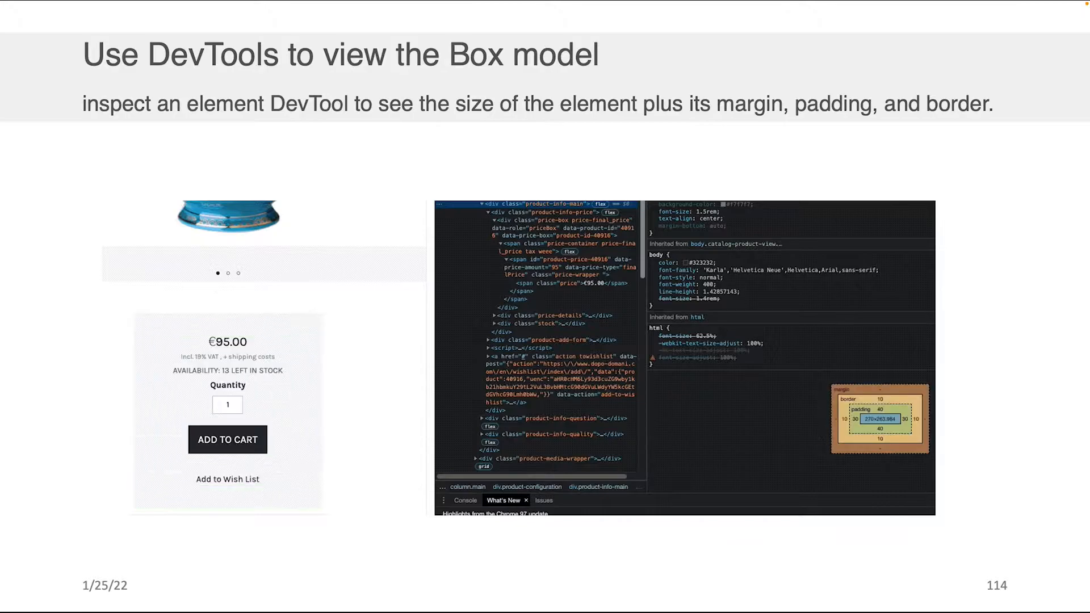
pyautogui.moveTo(528, 204)
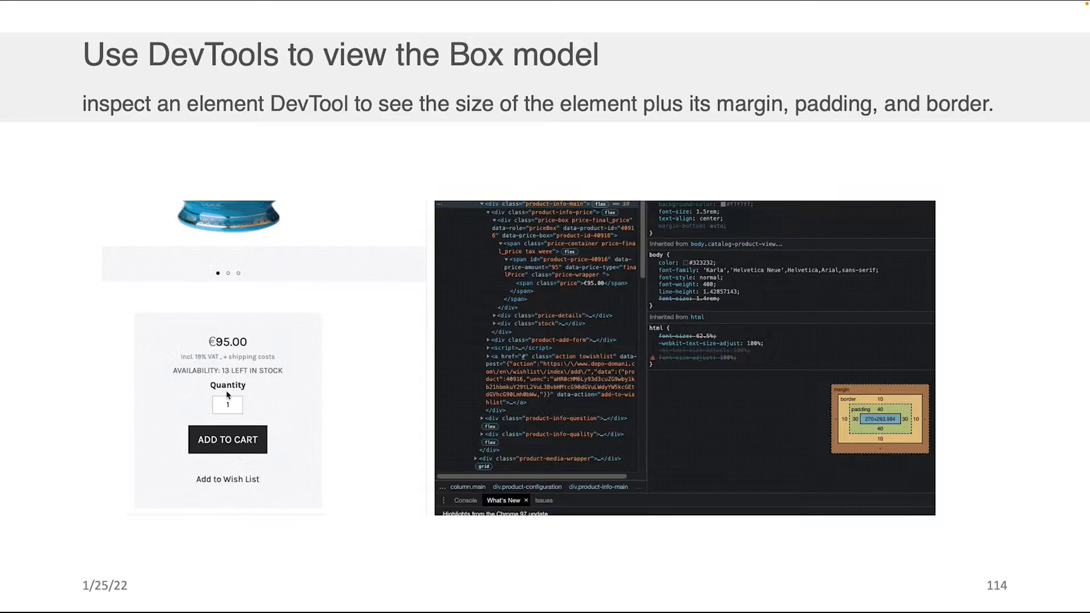
pyautogui.moveTo(546, 204)
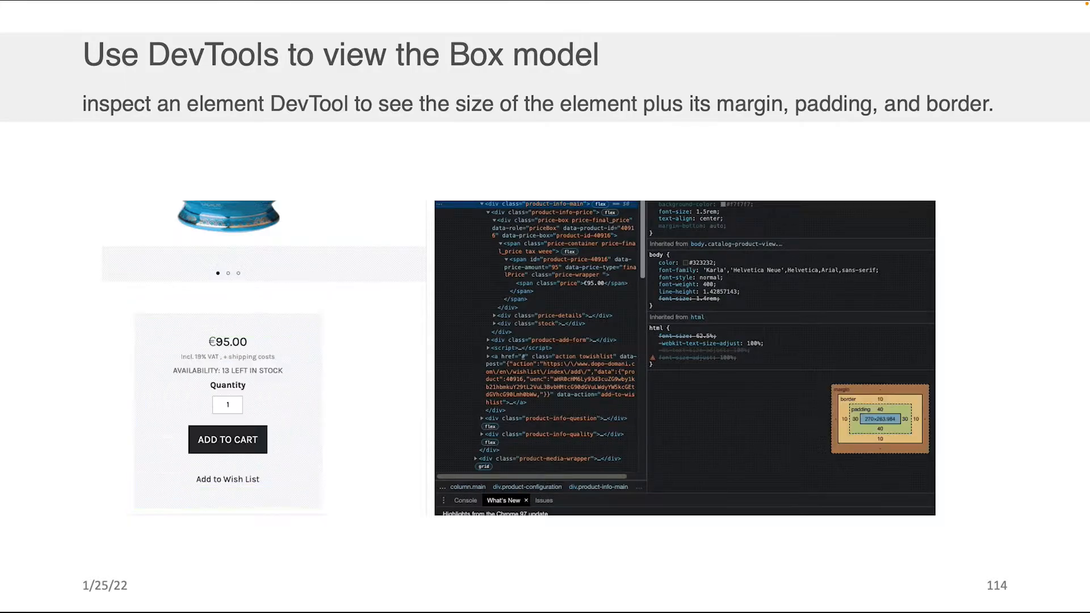
pyautogui.moveTo(528, 203)
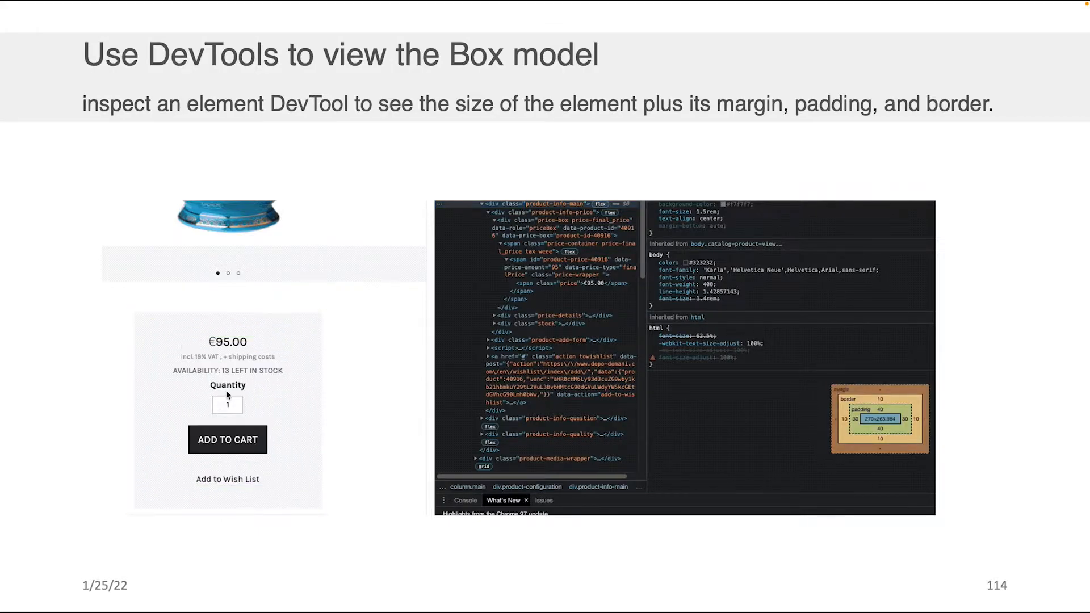
pyautogui.moveTo(550, 203)
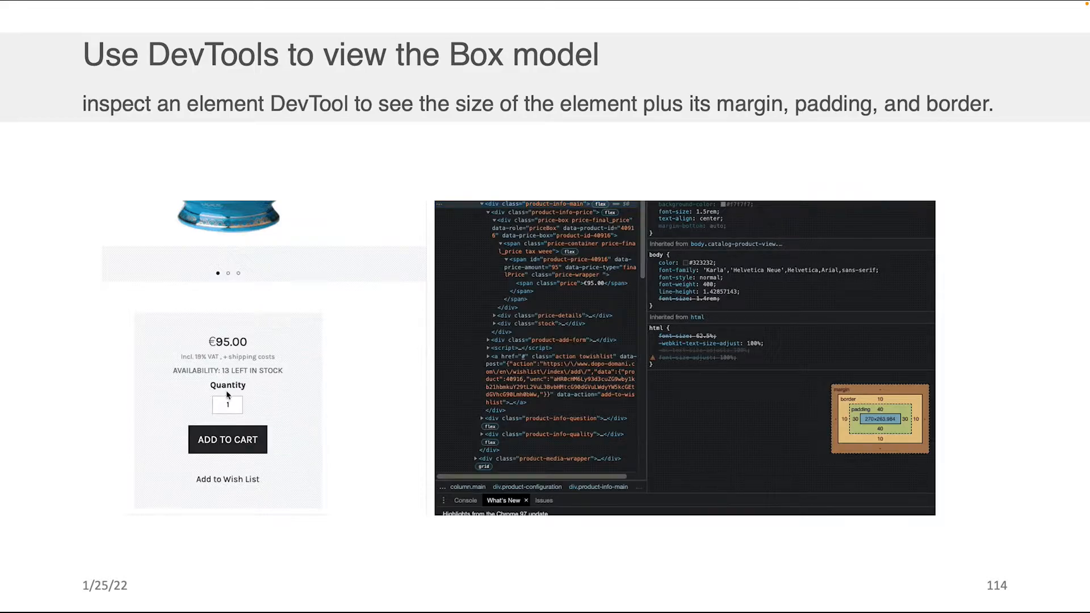
# Advance the slideshow to slide 115, the margin example pushing other elements away
pyautogui.press('Right')
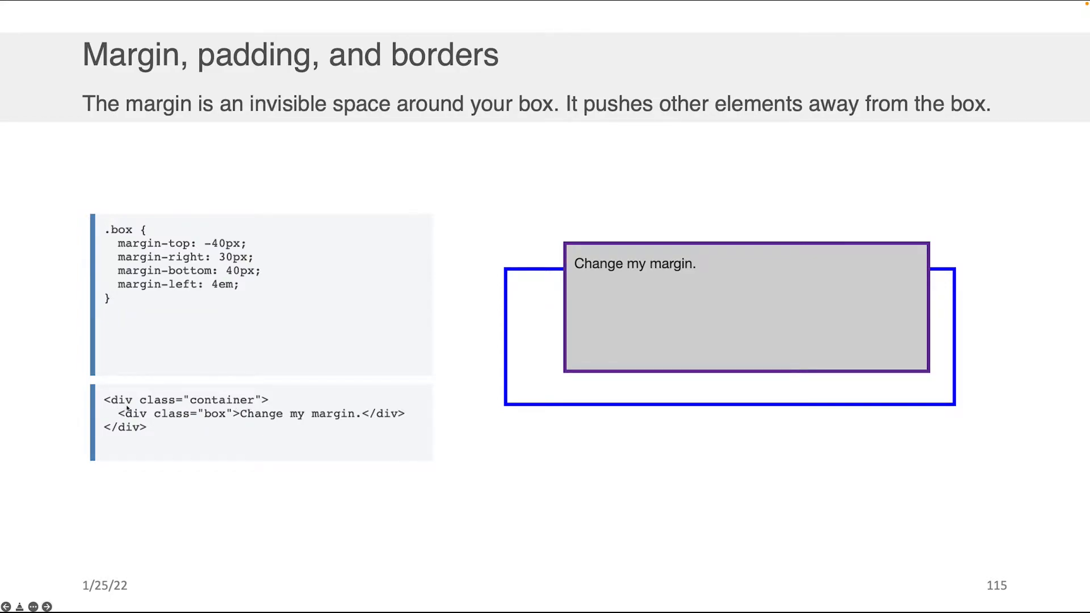
pyautogui.moveTo(127, 422)
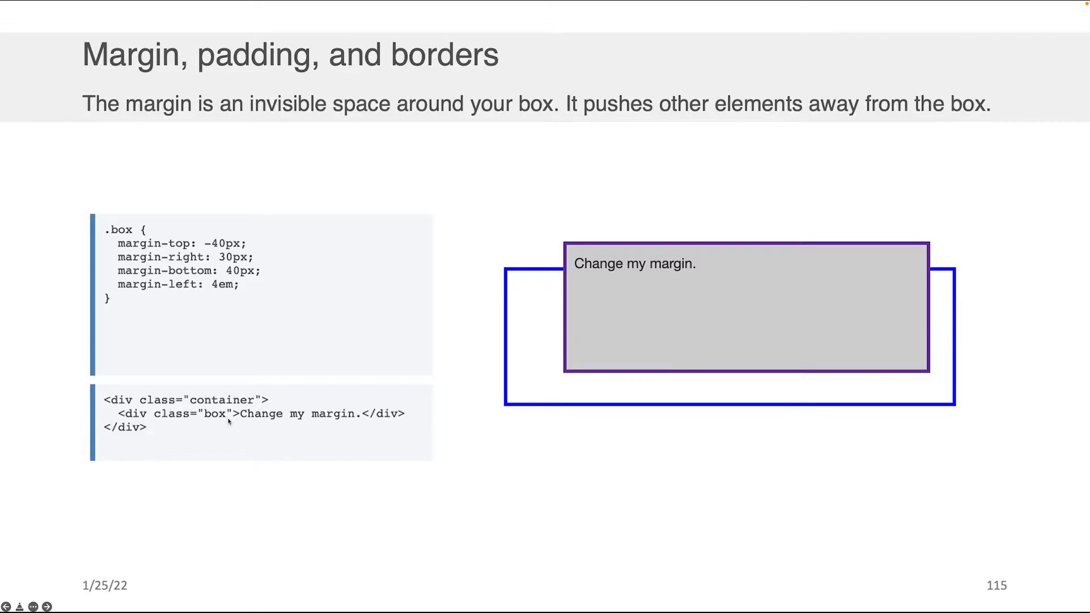
pyautogui.moveTo(302, 435)
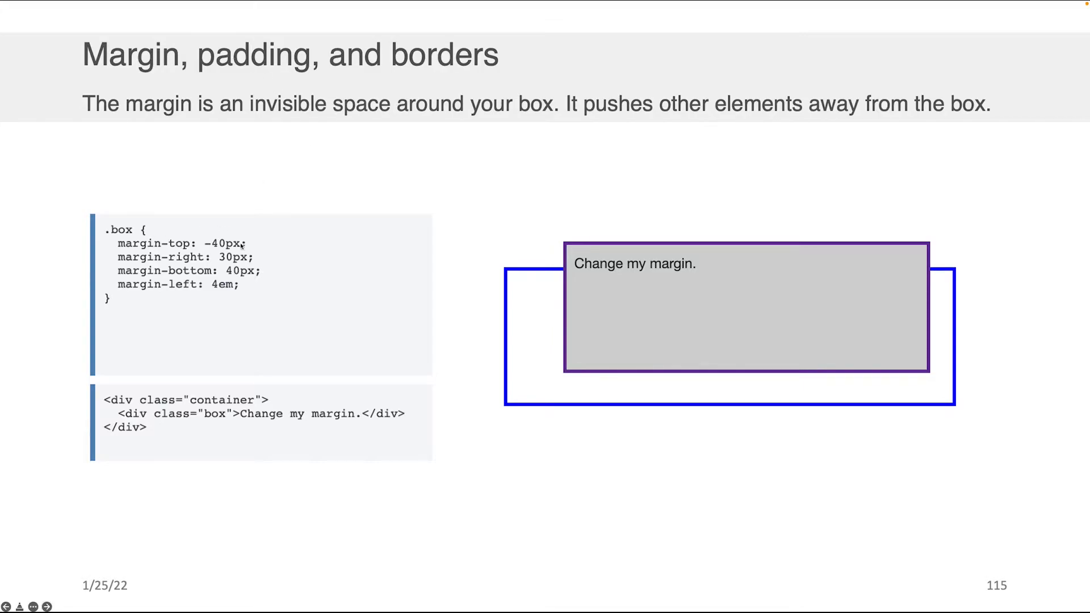
pyautogui.moveTo(612, 218)
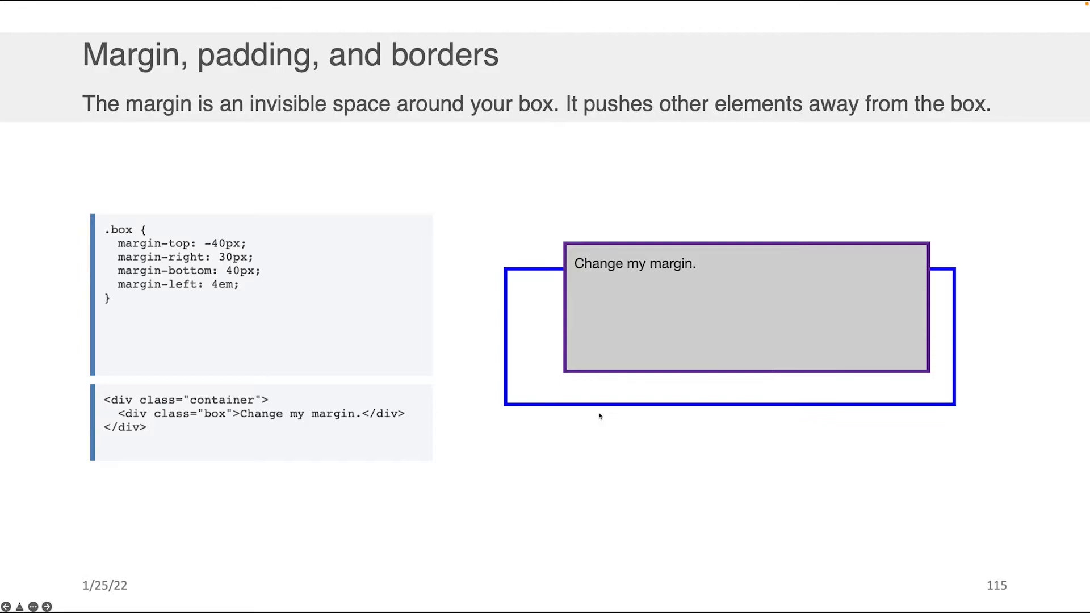
pyautogui.moveTo(603, 365)
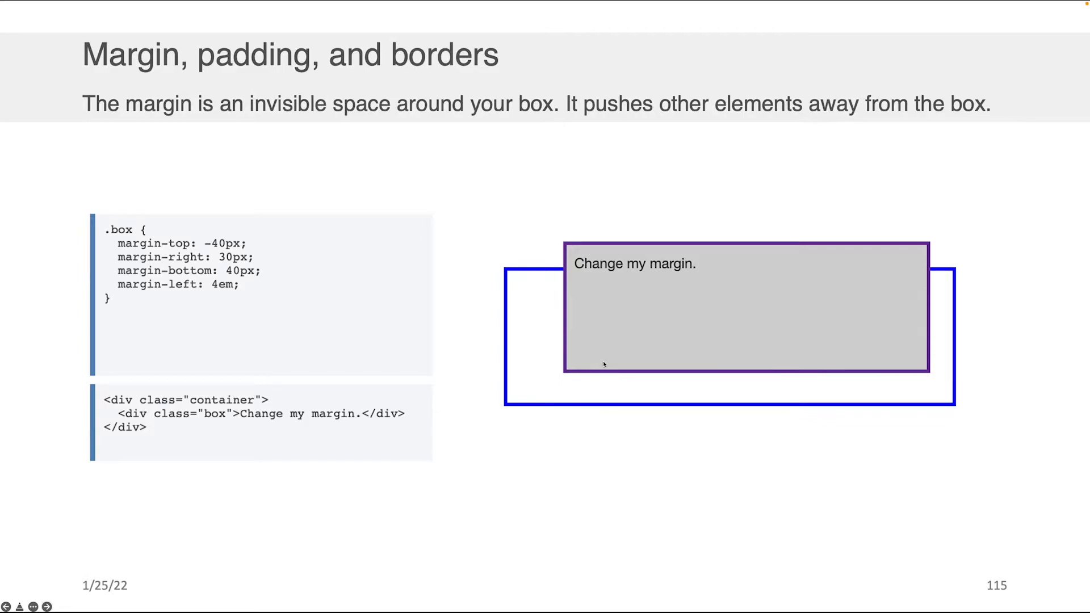
pyautogui.moveTo(720, 331)
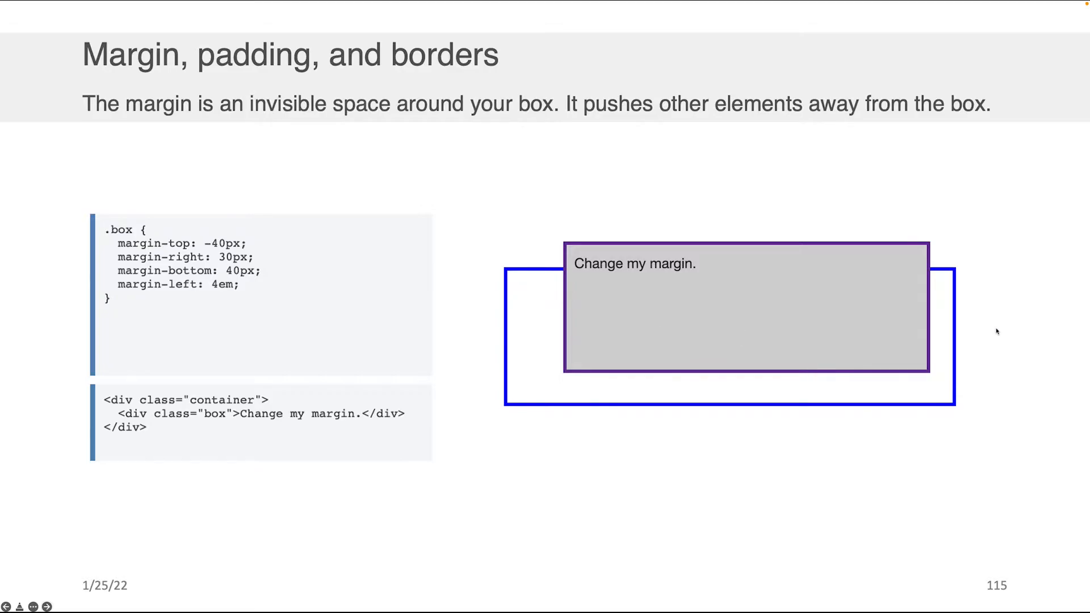
pyautogui.moveTo(735, 377)
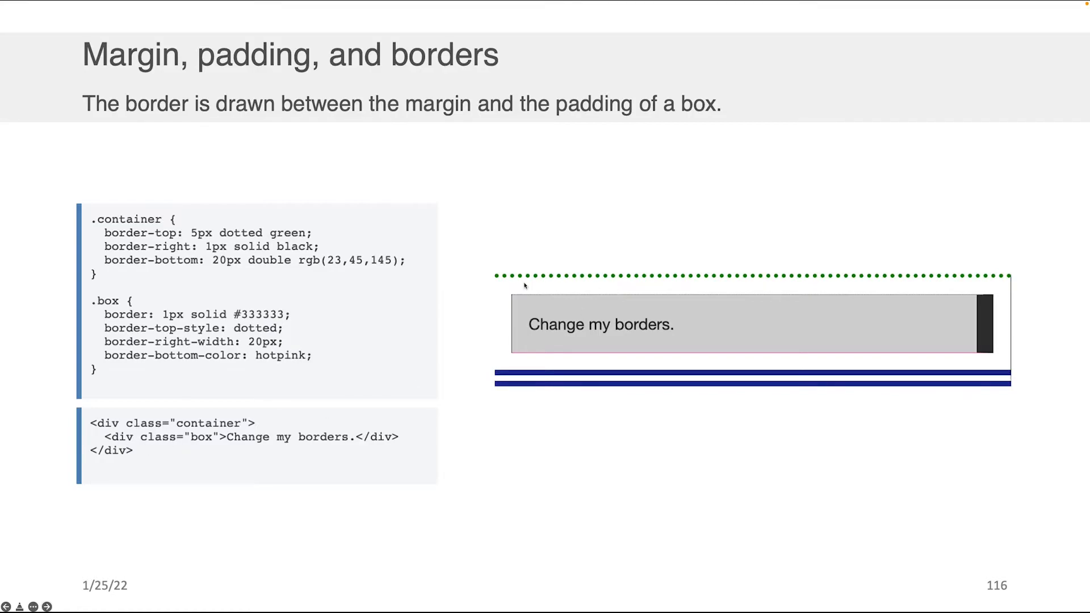
pyautogui.moveTo(484, 381)
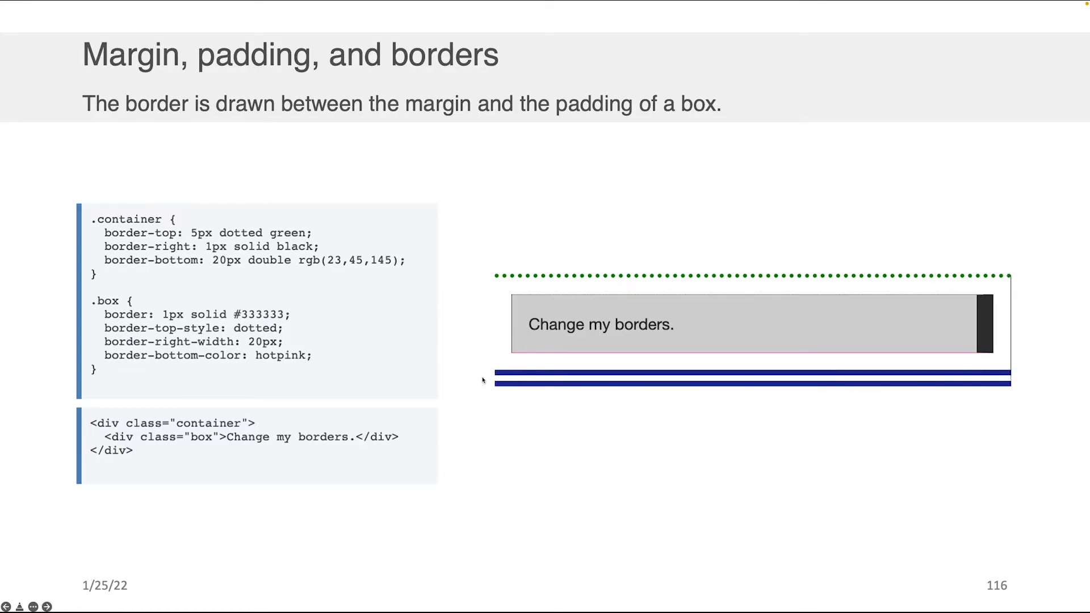
pyautogui.moveTo(987, 297)
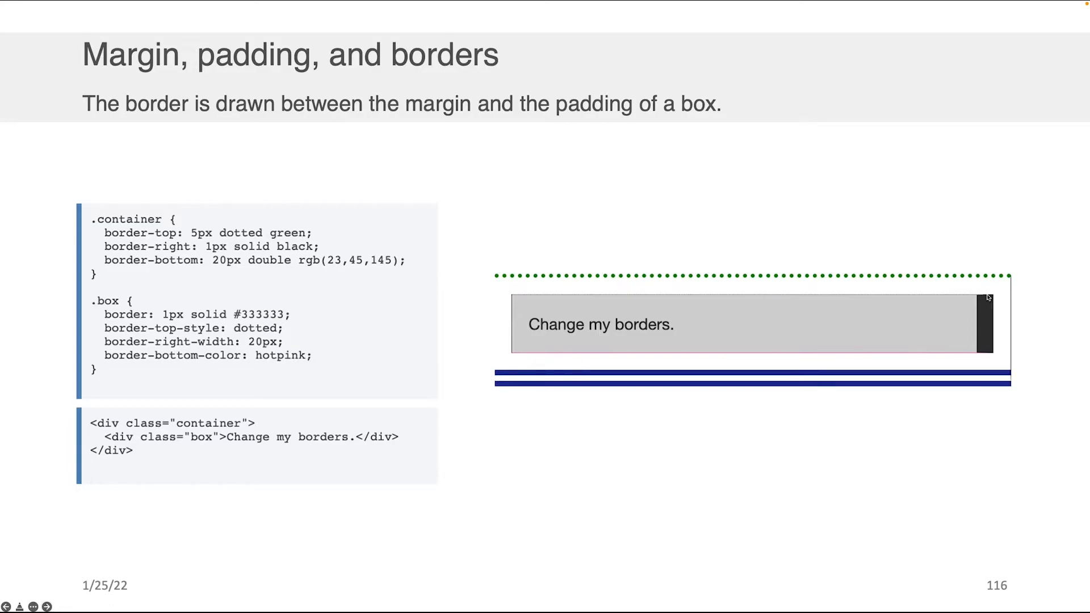
pyautogui.moveTo(1023, 356)
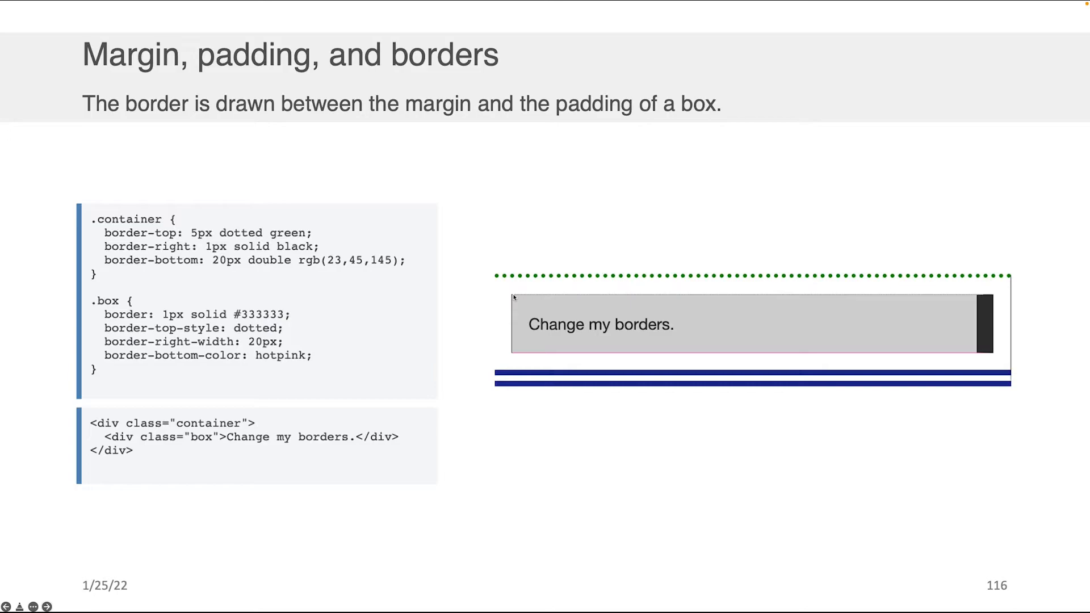
pyautogui.moveTo(494, 281)
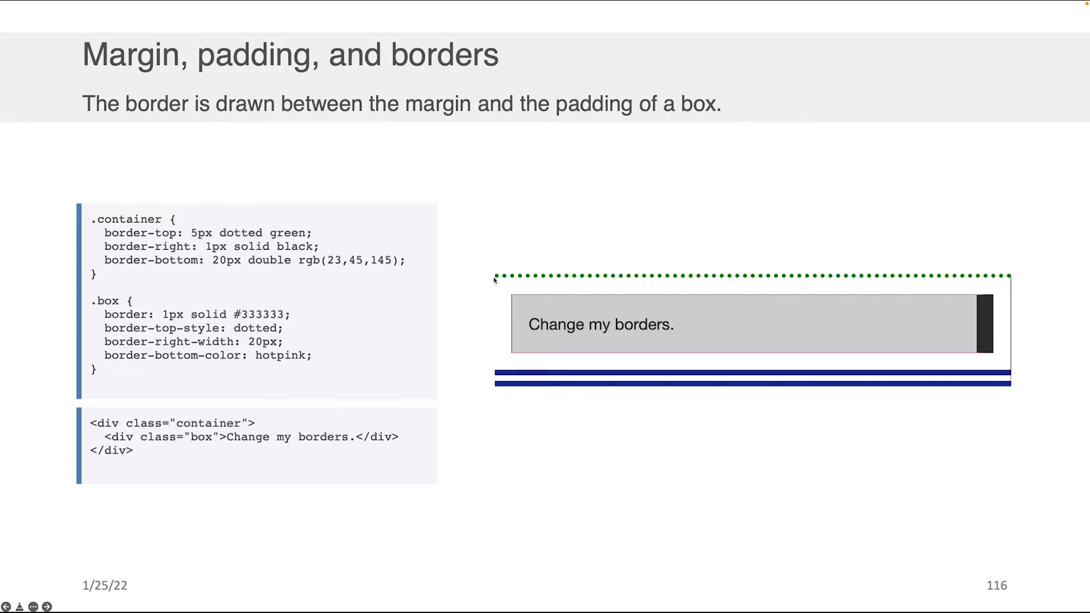
pyautogui.moveTo(181, 234)
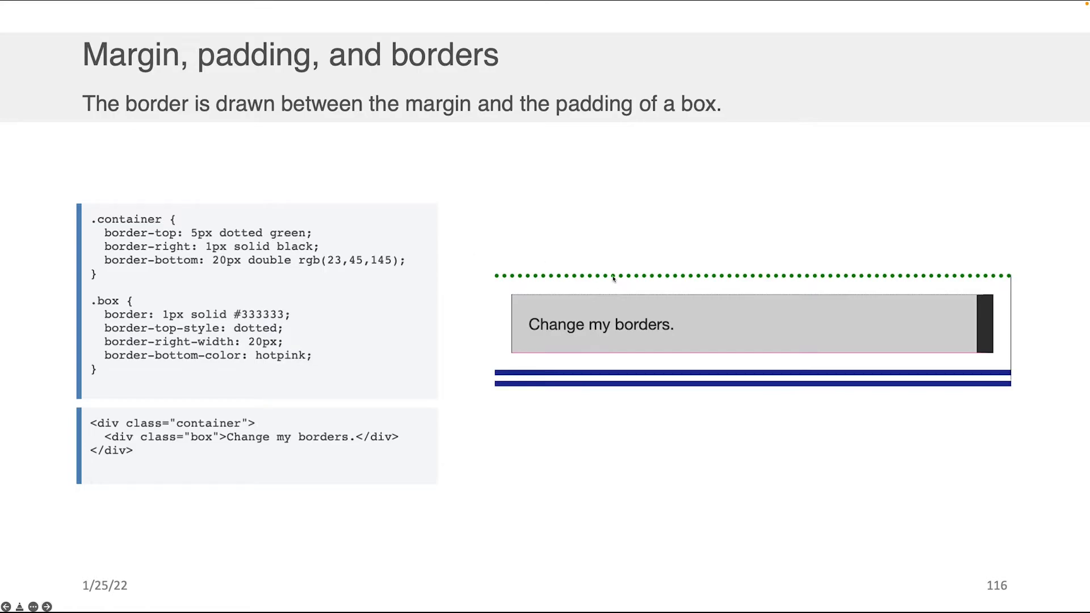
pyautogui.moveTo(764, 291)
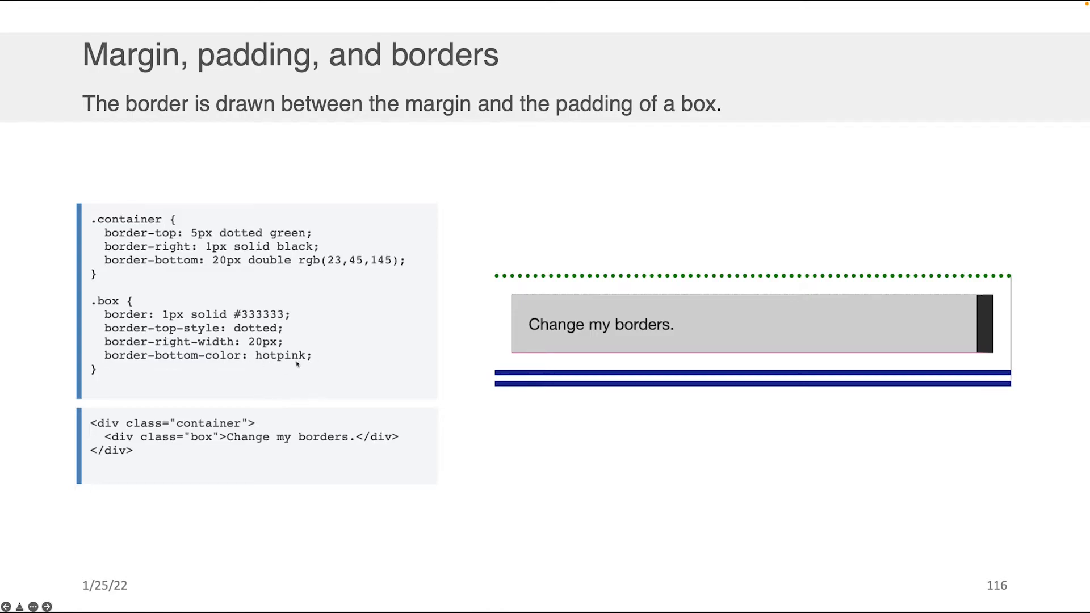
pyautogui.moveTo(1014, 353)
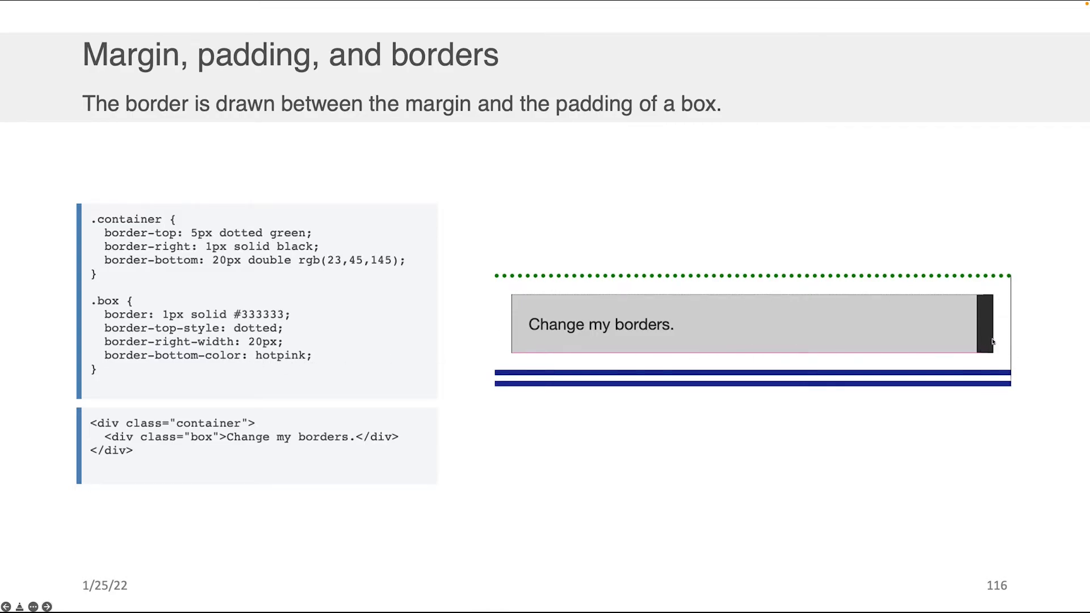
pyautogui.moveTo(518, 358)
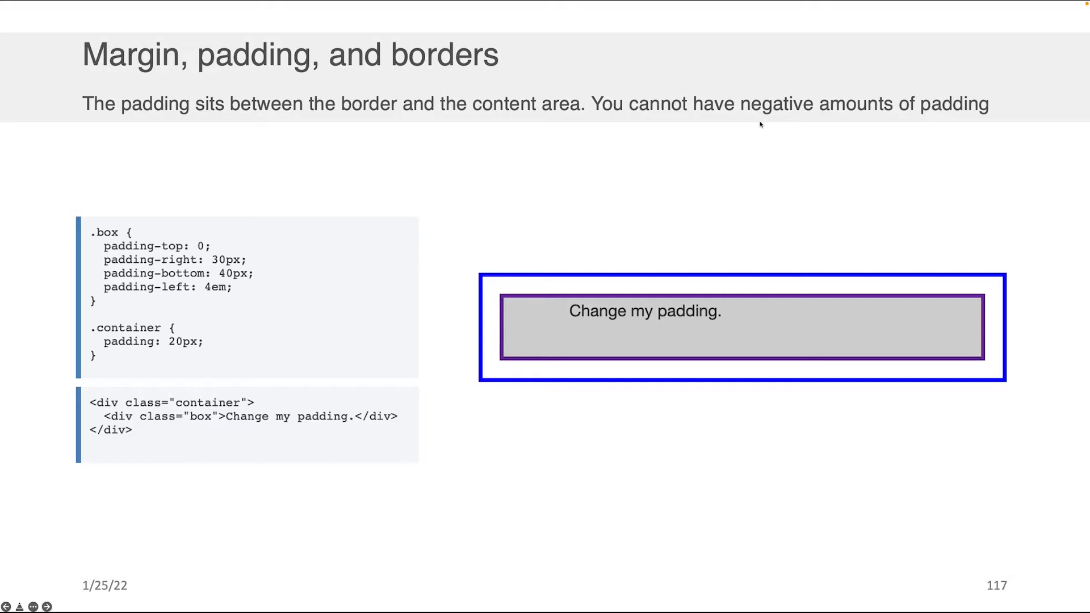
pyautogui.moveTo(749, 157)
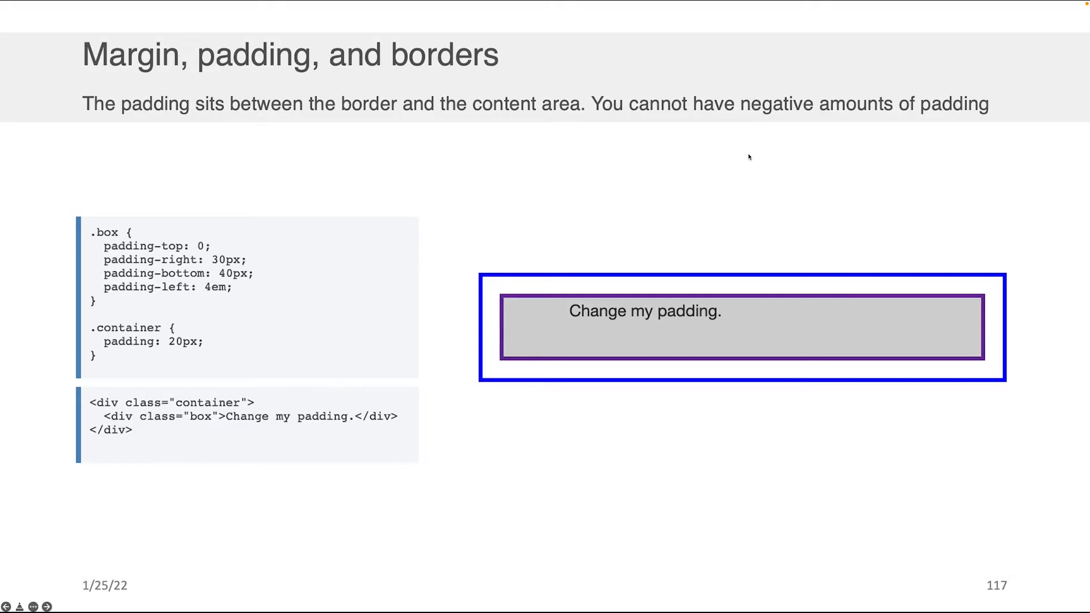
pyautogui.moveTo(746, 160)
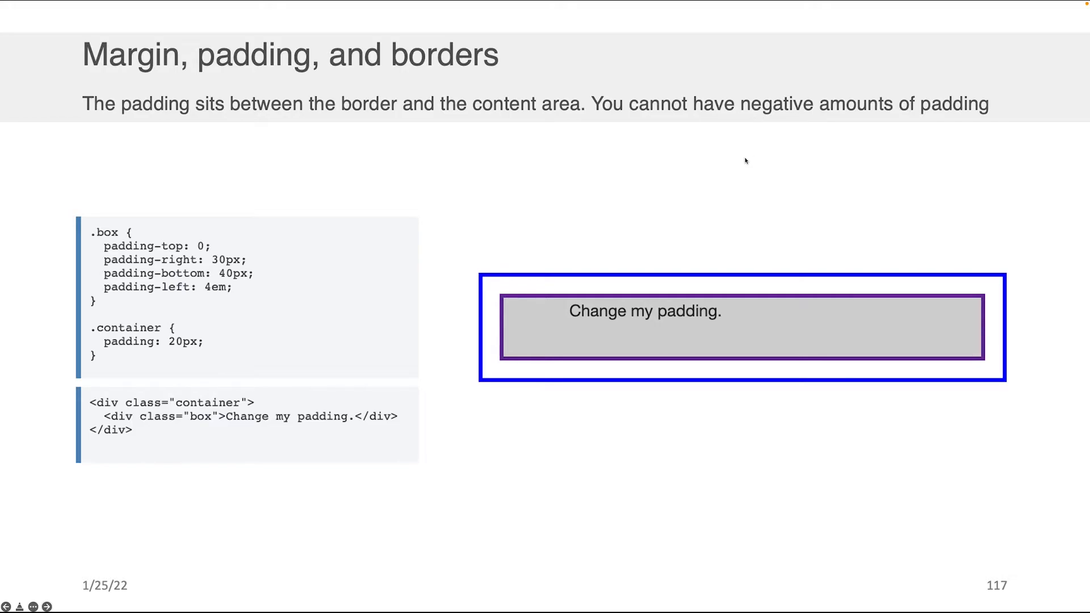
pyautogui.moveTo(733, 165)
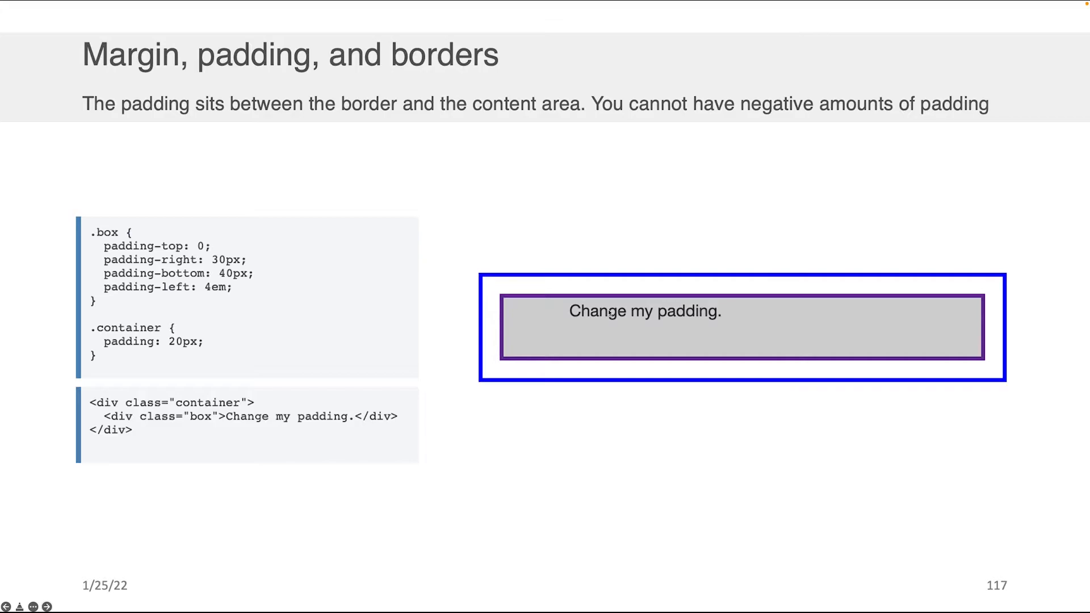
pyautogui.moveTo(610, 312)
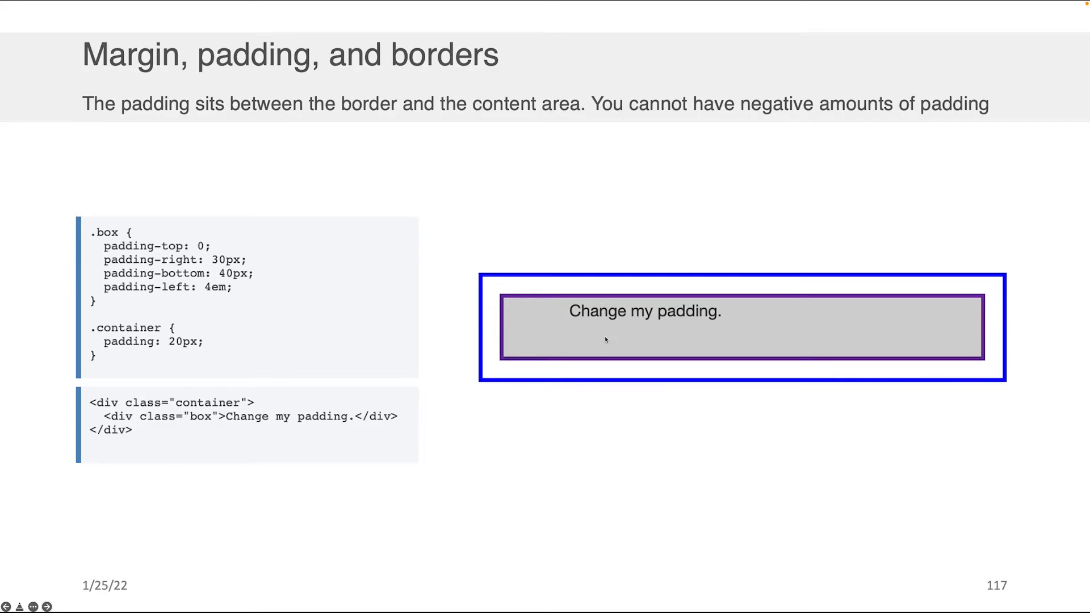
pyautogui.moveTo(586, 345)
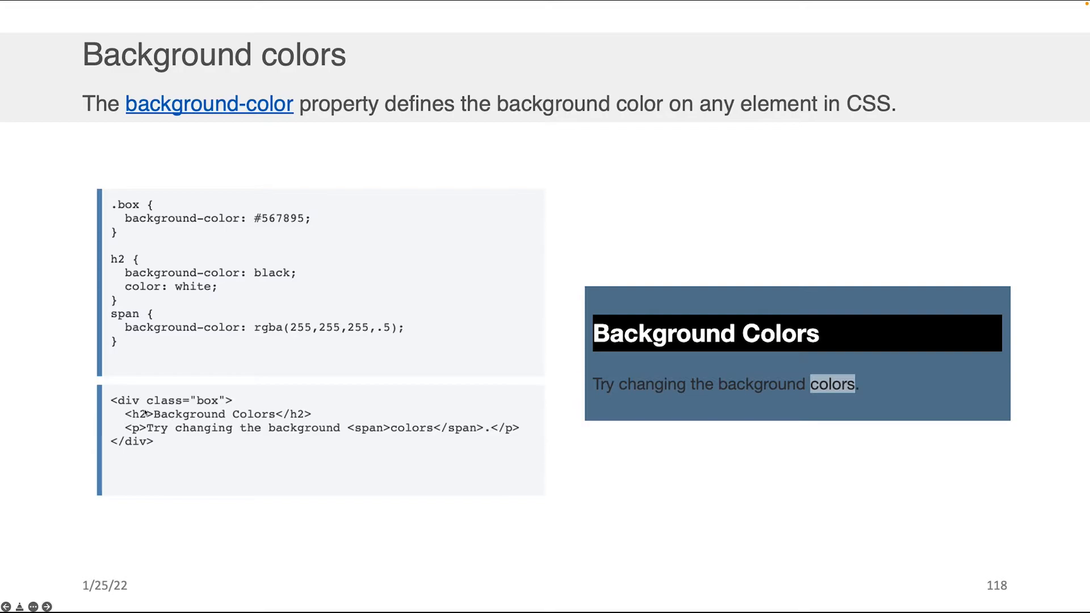
pyautogui.moveTo(292, 236)
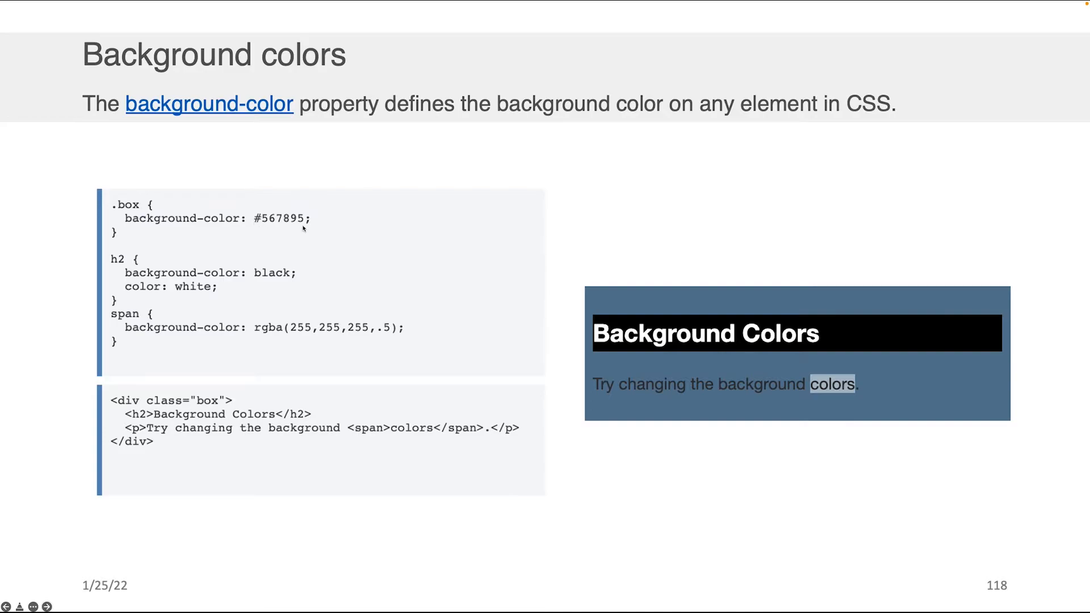
pyautogui.moveTo(262, 225)
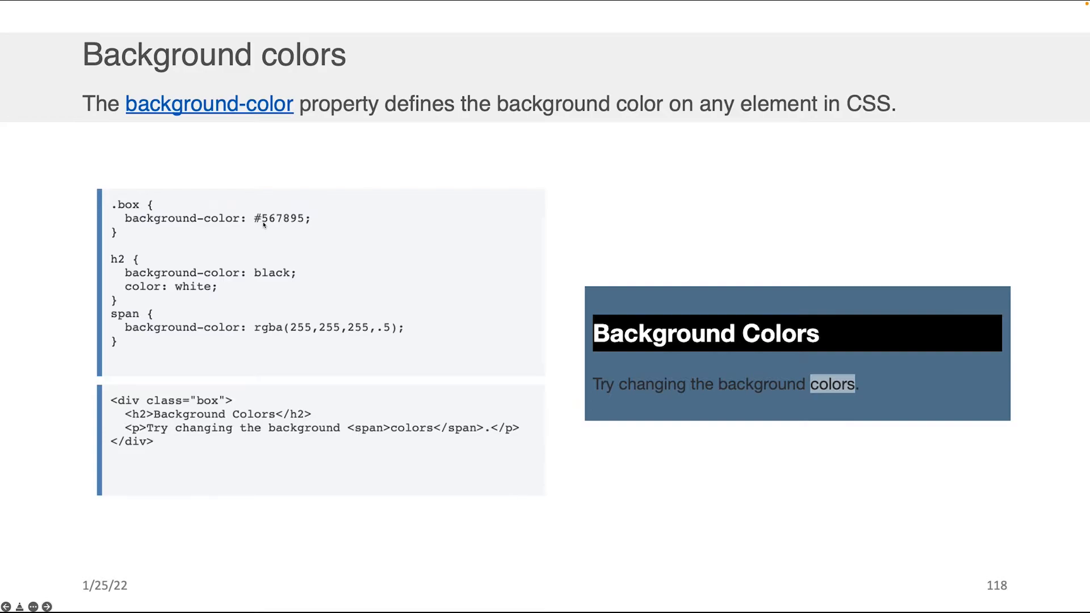
pyautogui.moveTo(266, 282)
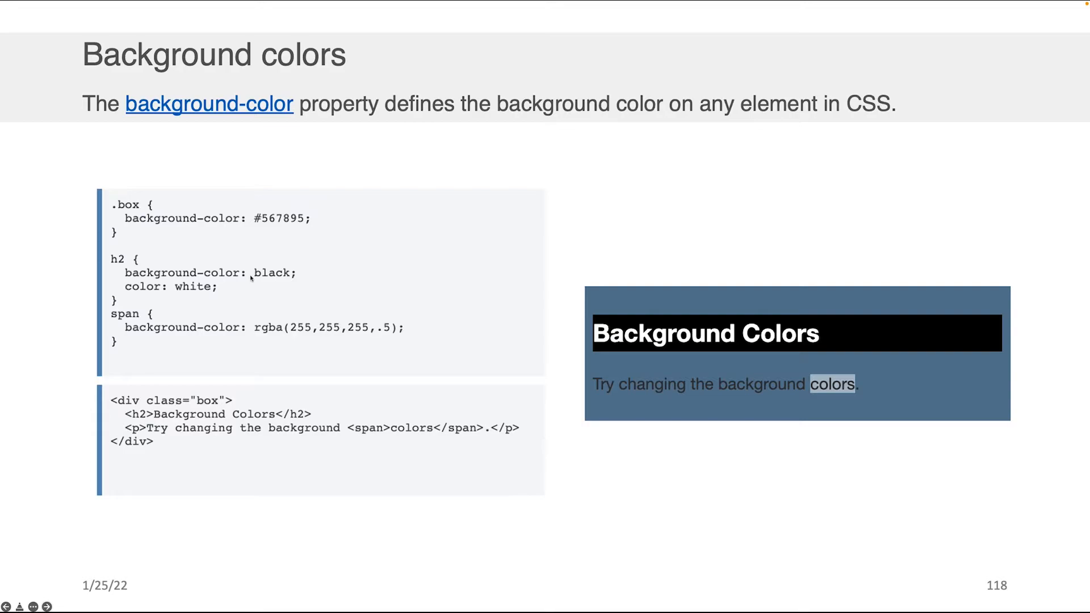
pyautogui.moveTo(288, 280)
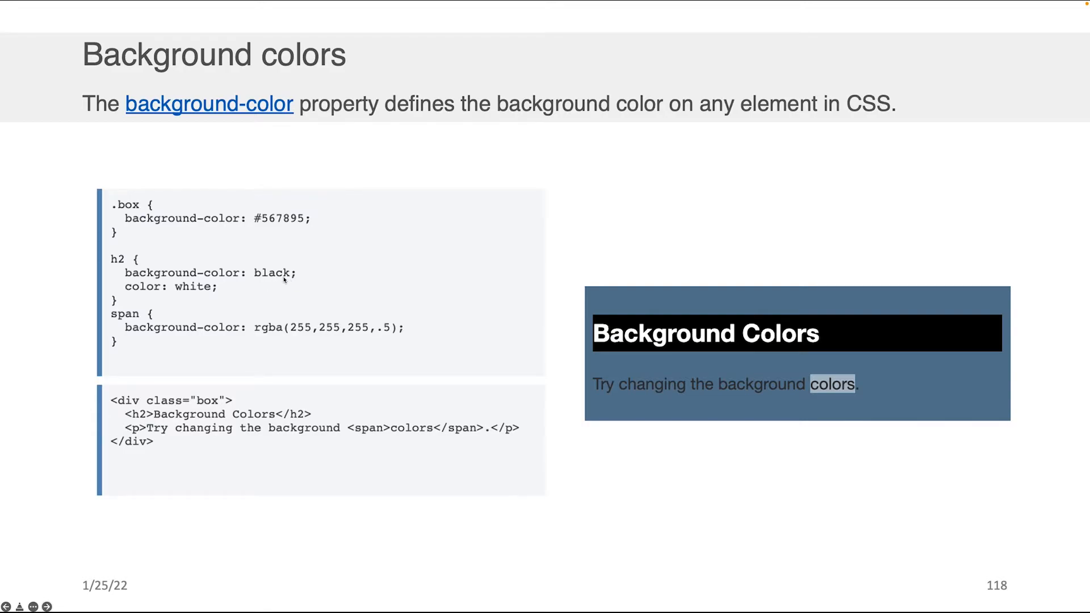
pyautogui.moveTo(271, 280)
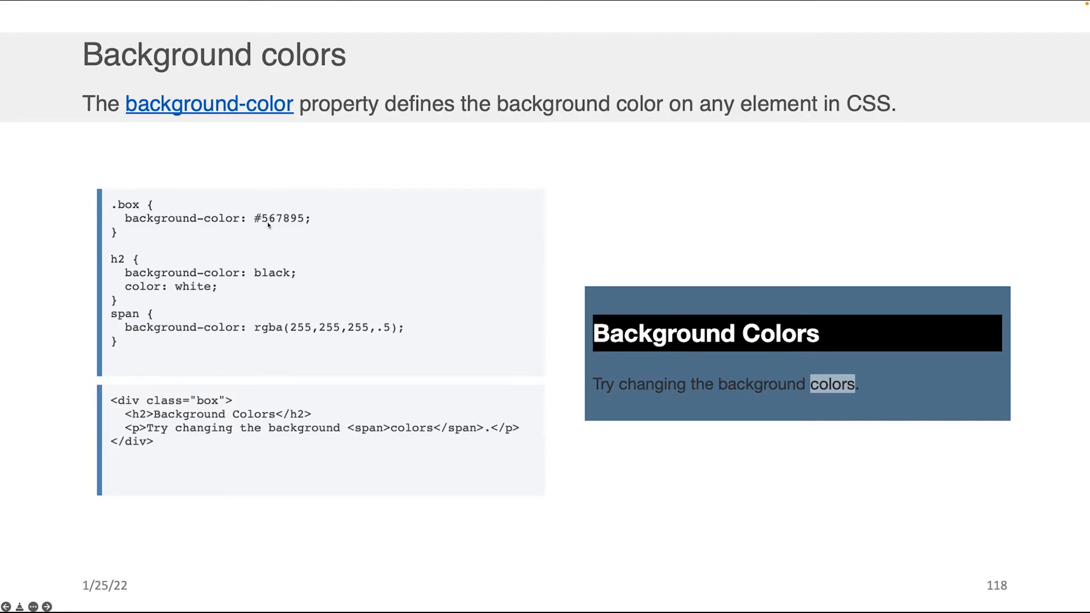
pyautogui.moveTo(266, 228)
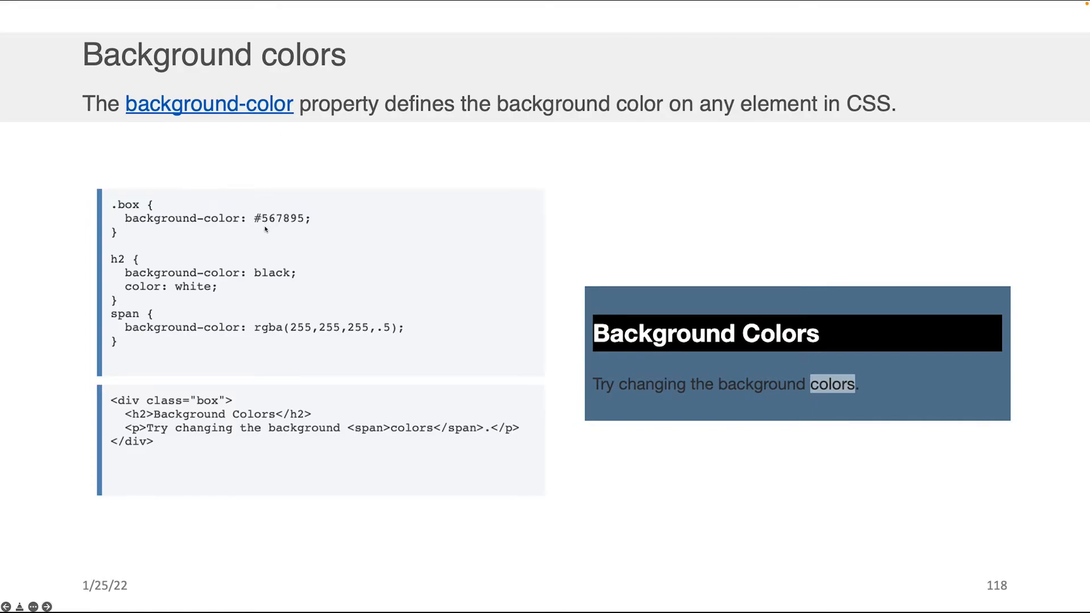
pyautogui.moveTo(279, 280)
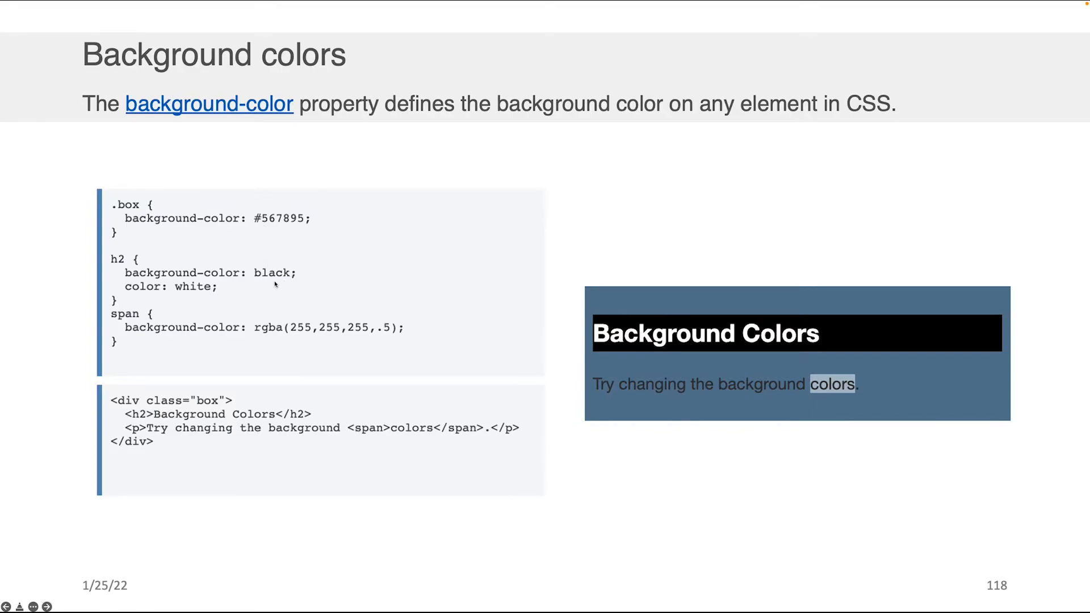
pyautogui.moveTo(262, 286)
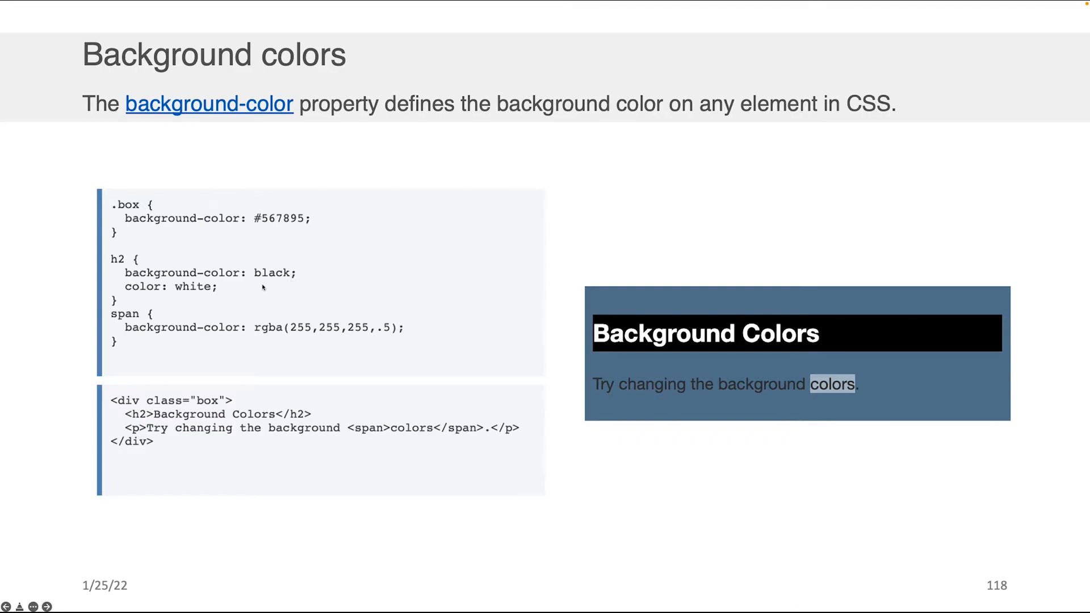
pyautogui.moveTo(124, 321)
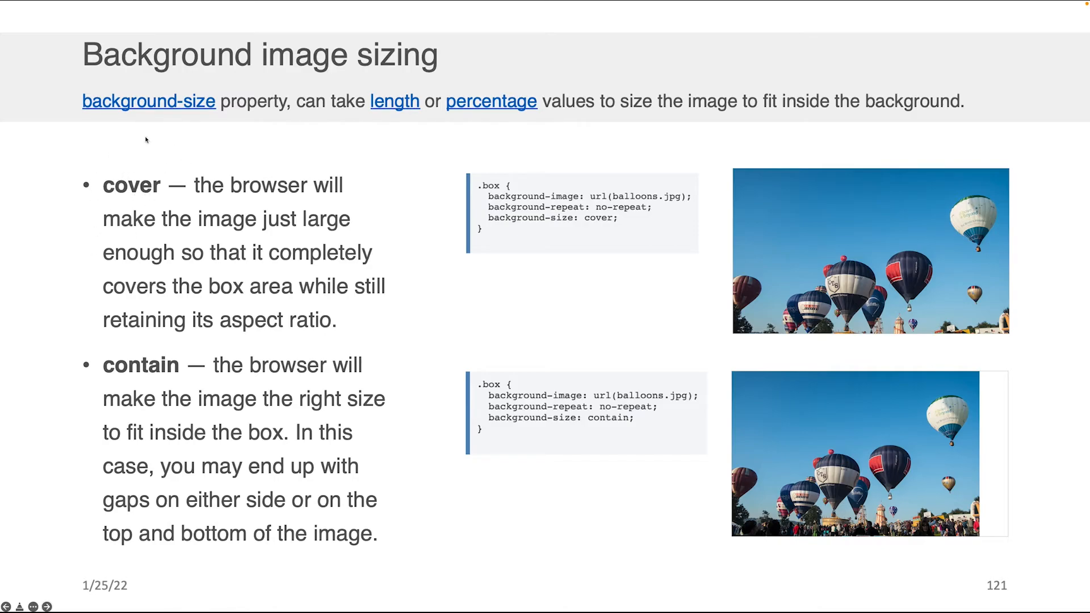
pyautogui.moveTo(124, 190)
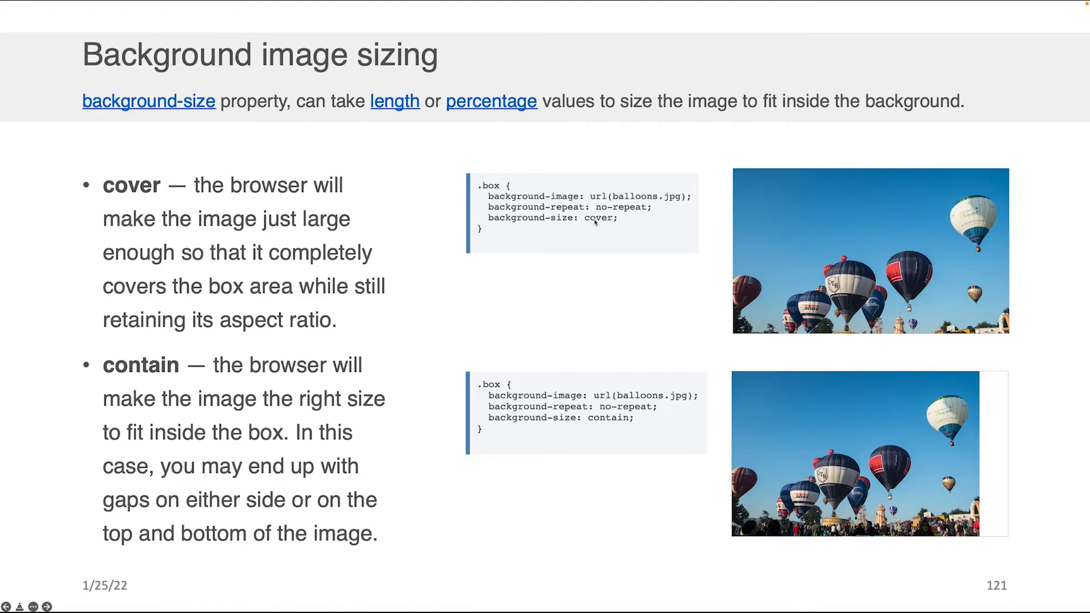
pyautogui.moveTo(789, 172)
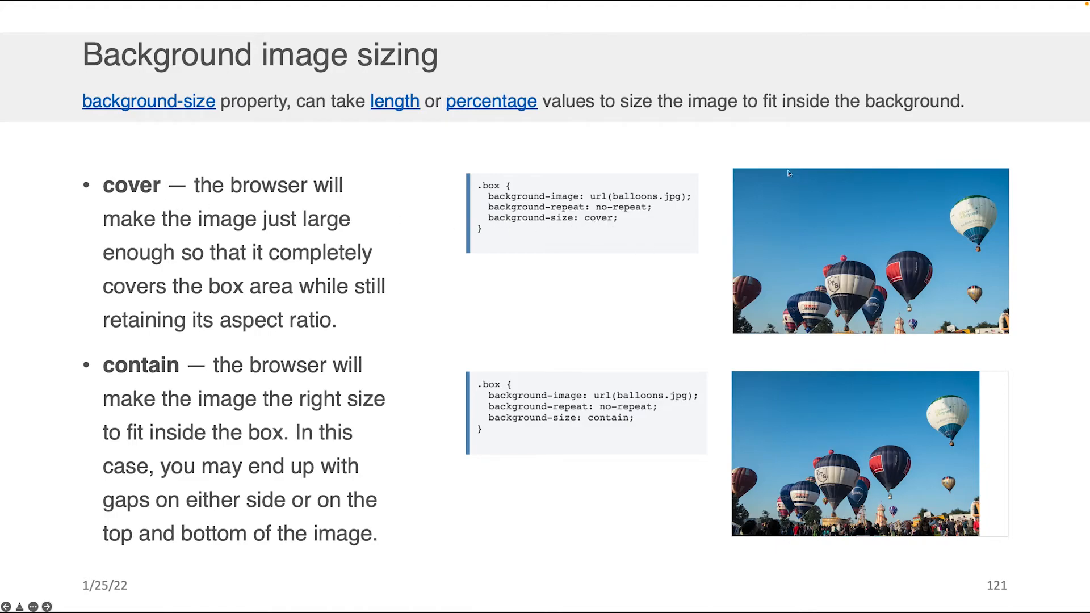
pyautogui.moveTo(1015, 323)
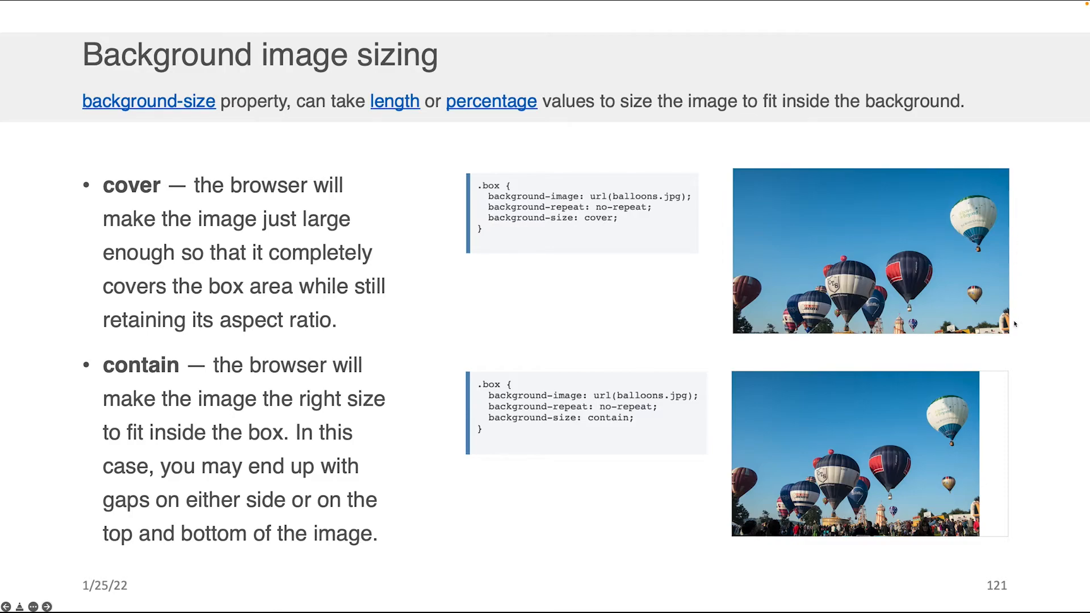
pyautogui.moveTo(797, 331)
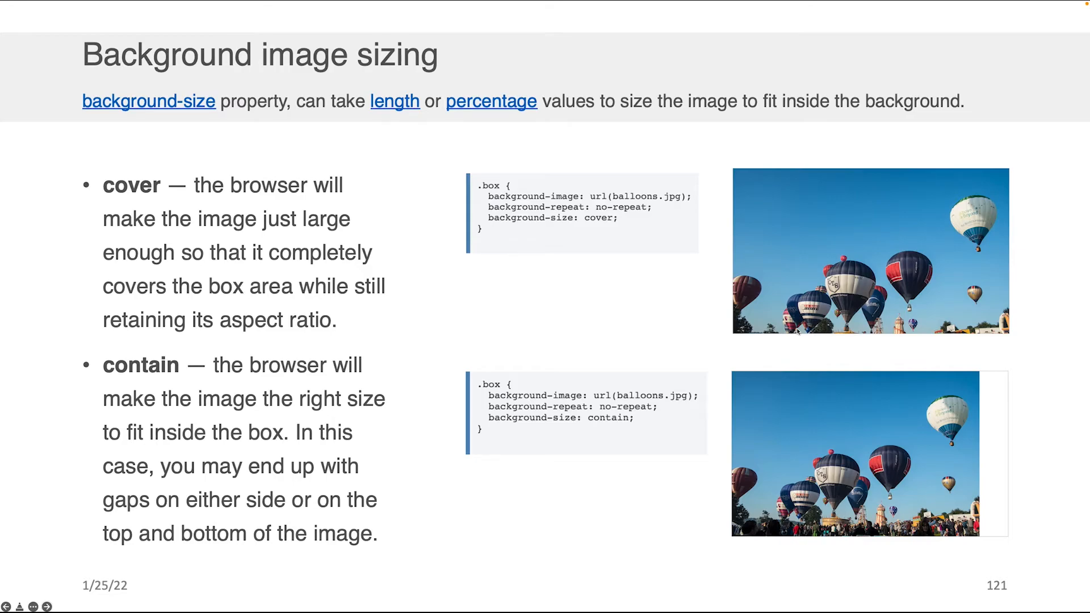
pyautogui.moveTo(797, 331)
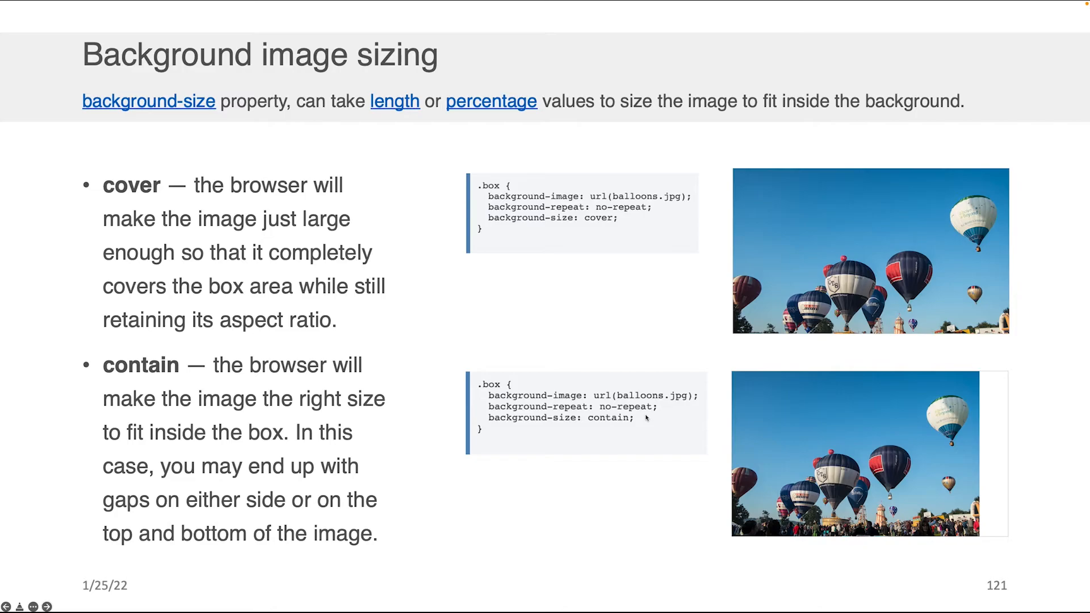
pyautogui.moveTo(645, 420)
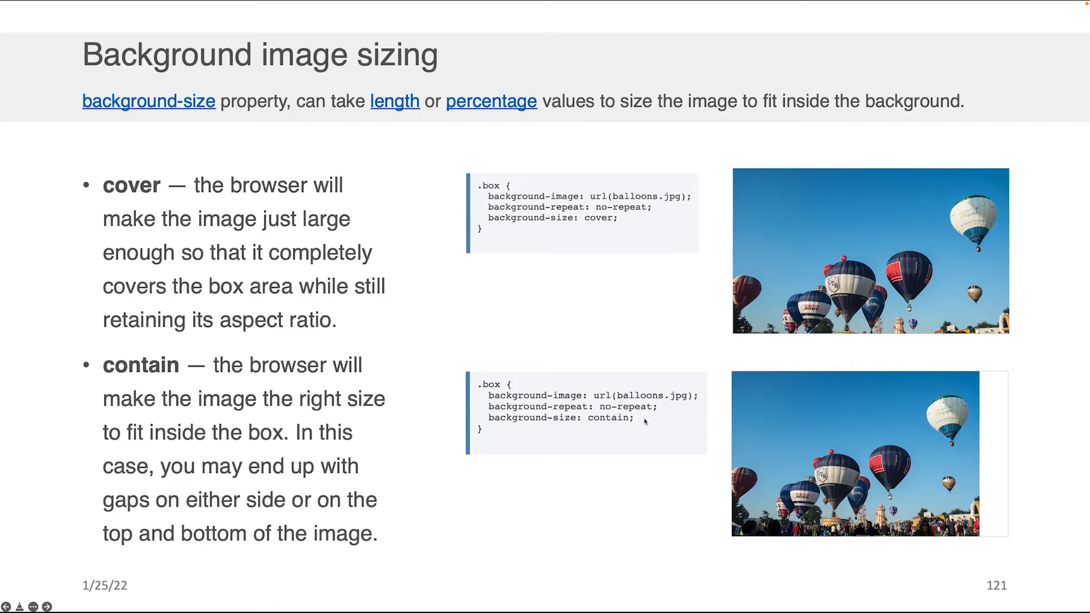
pyautogui.moveTo(687, 428)
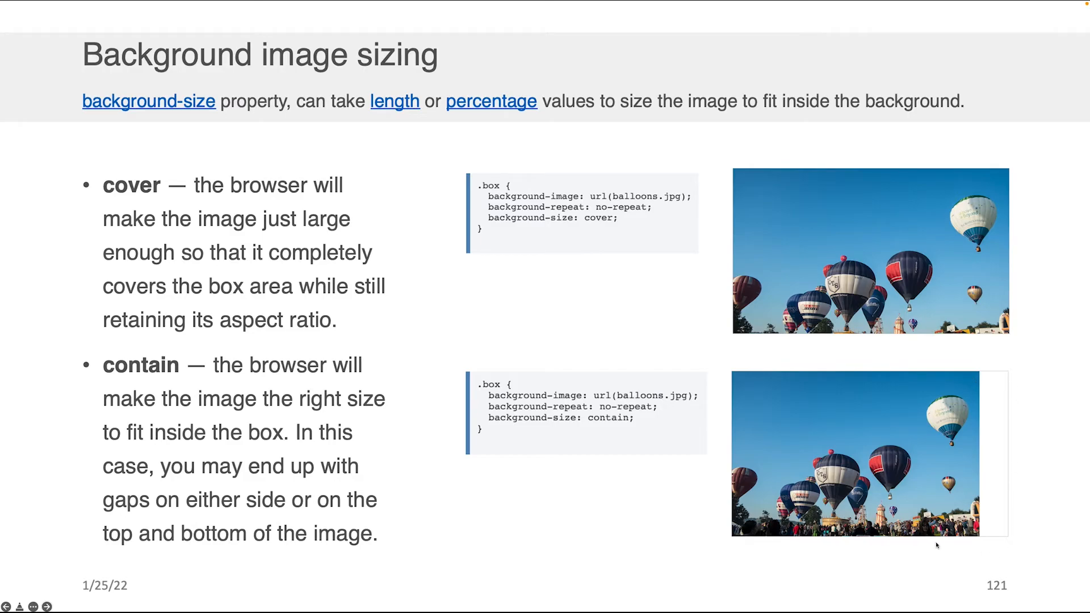
pyautogui.moveTo(701, 232)
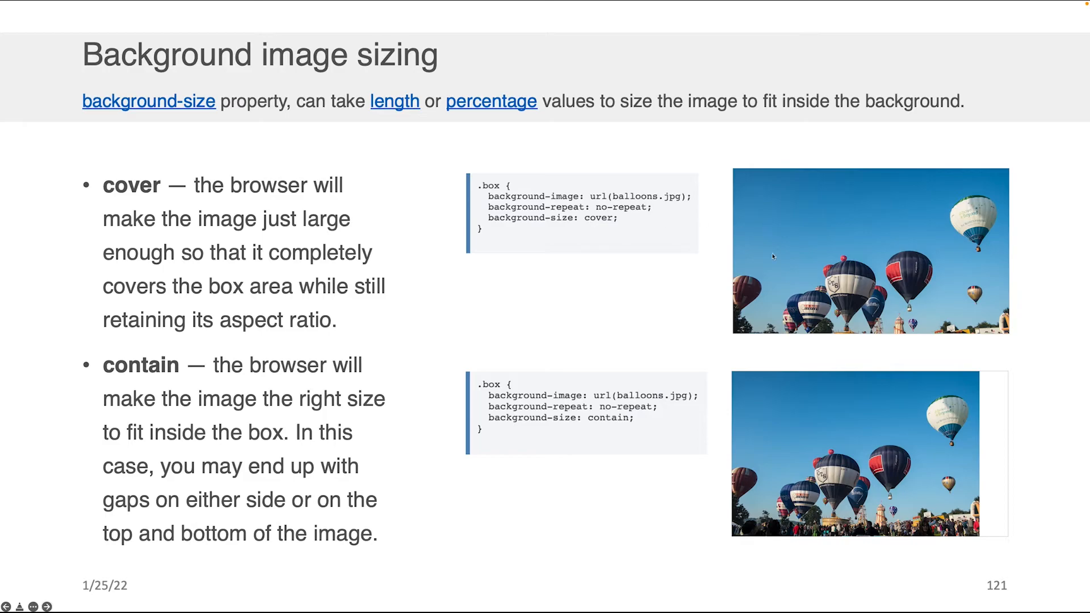
pyautogui.moveTo(883, 497)
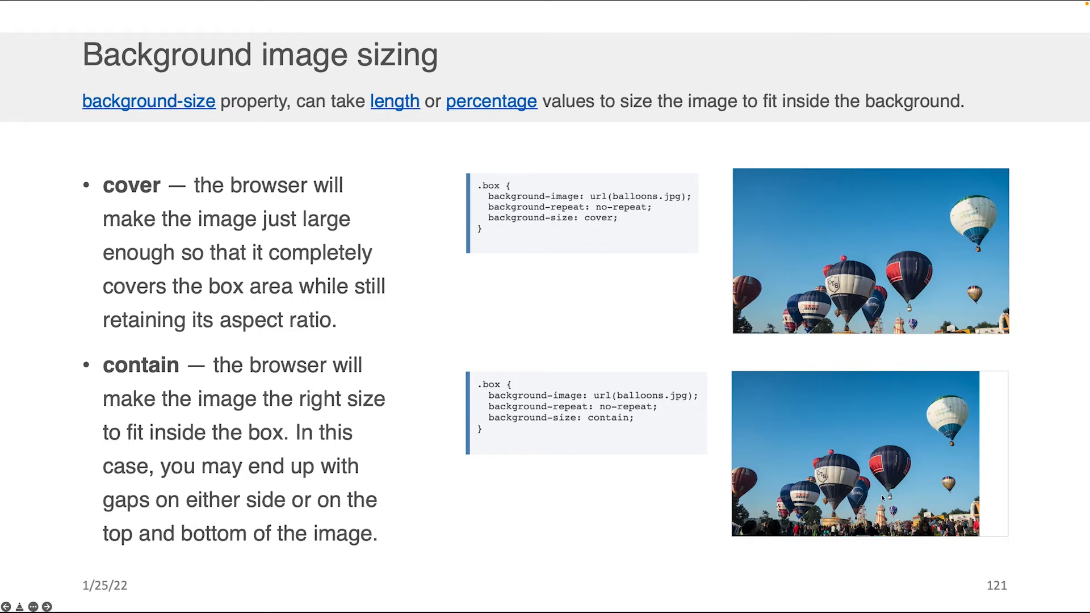
pyautogui.moveTo(868, 407)
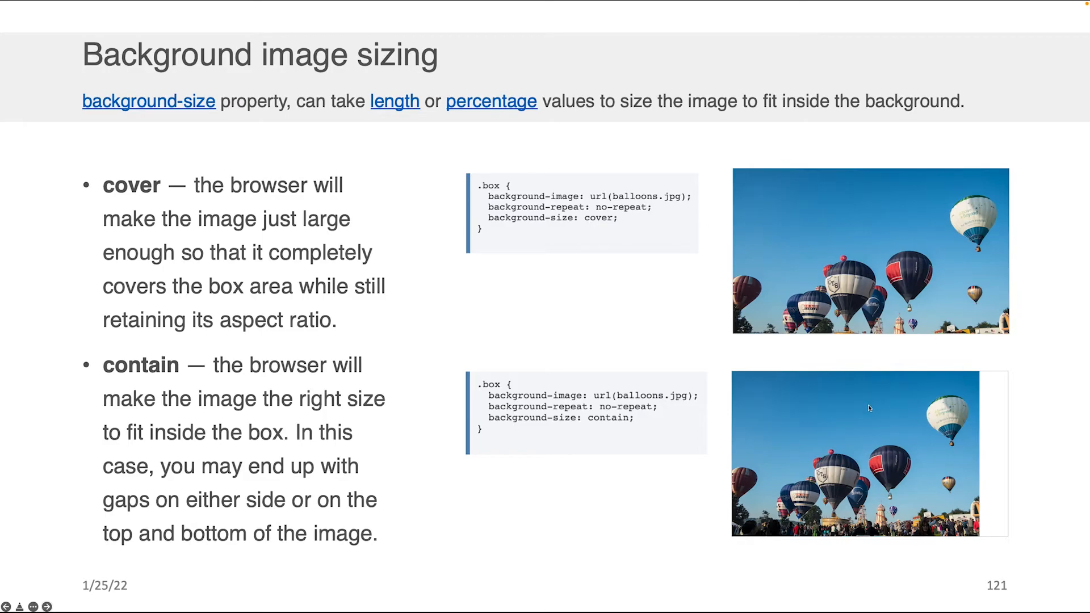
pyautogui.moveTo(760, 334)
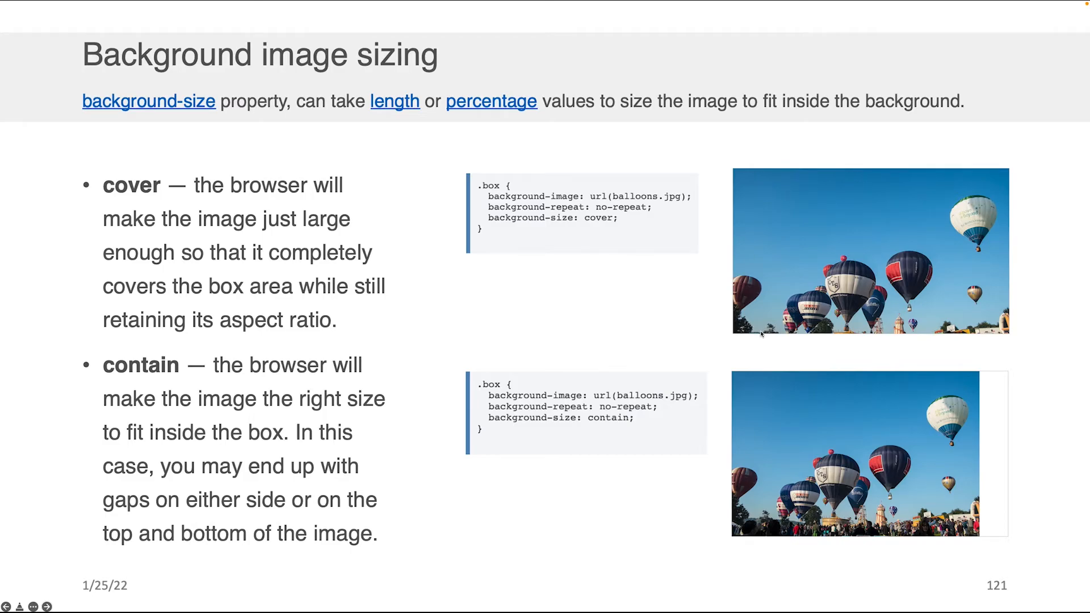
pyautogui.moveTo(739, 325)
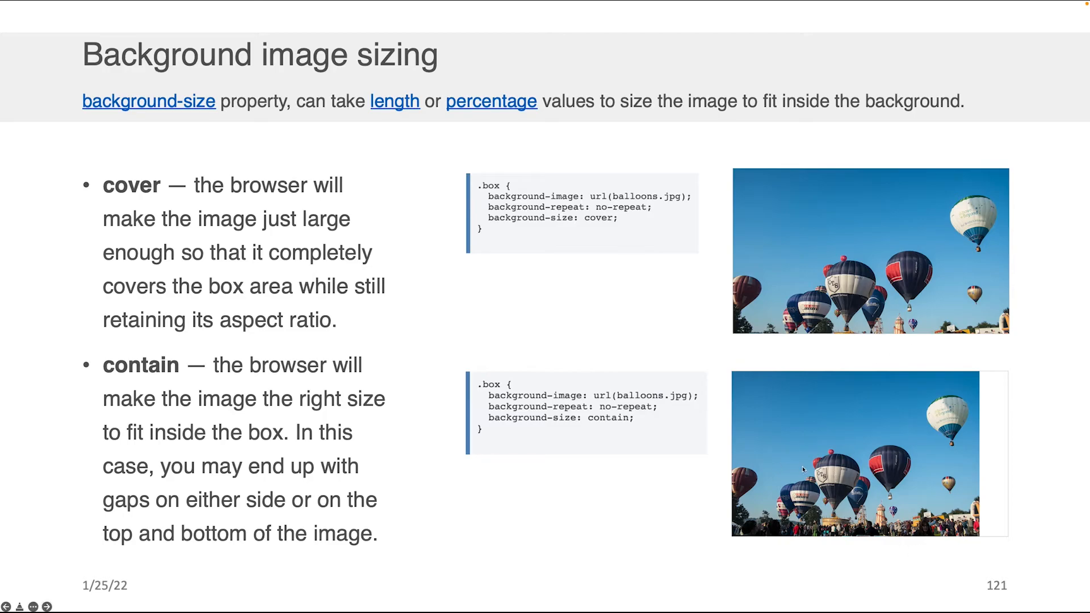
pyautogui.moveTo(852, 476)
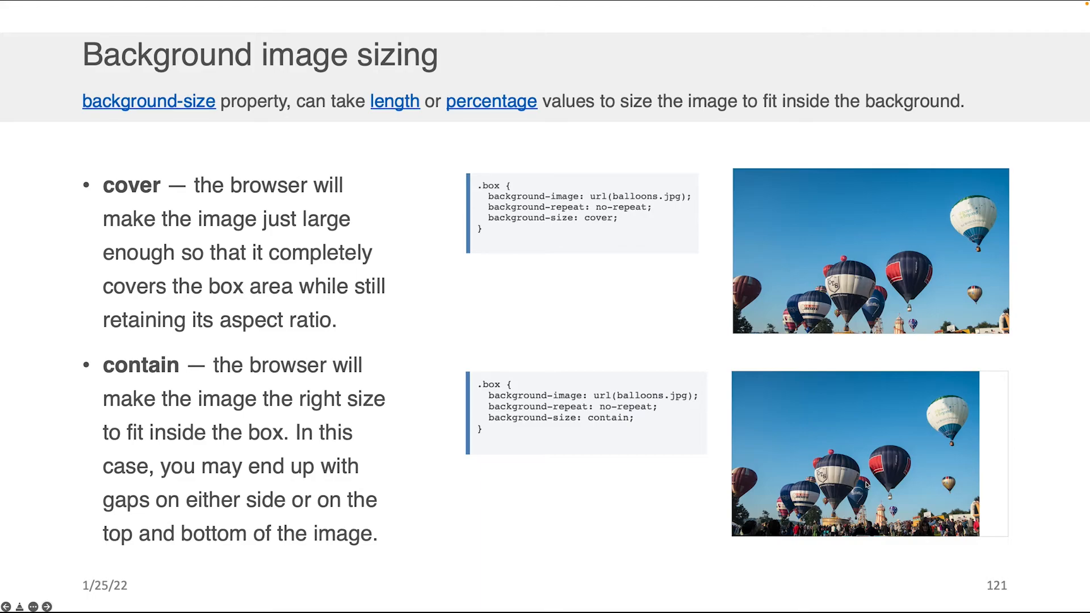
pyautogui.moveTo(885, 482)
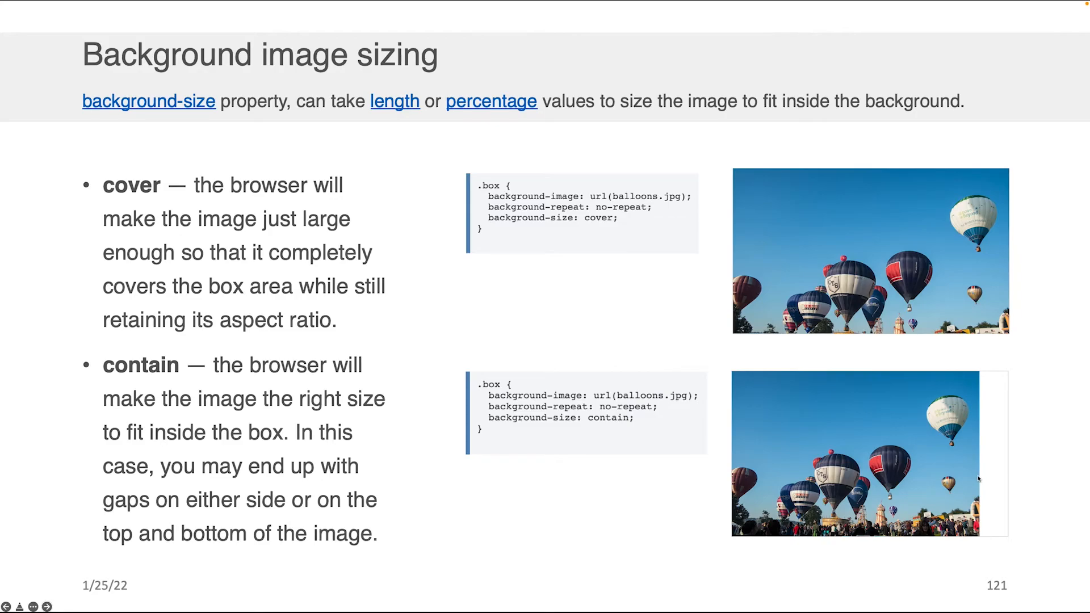
pyautogui.moveTo(878, 459)
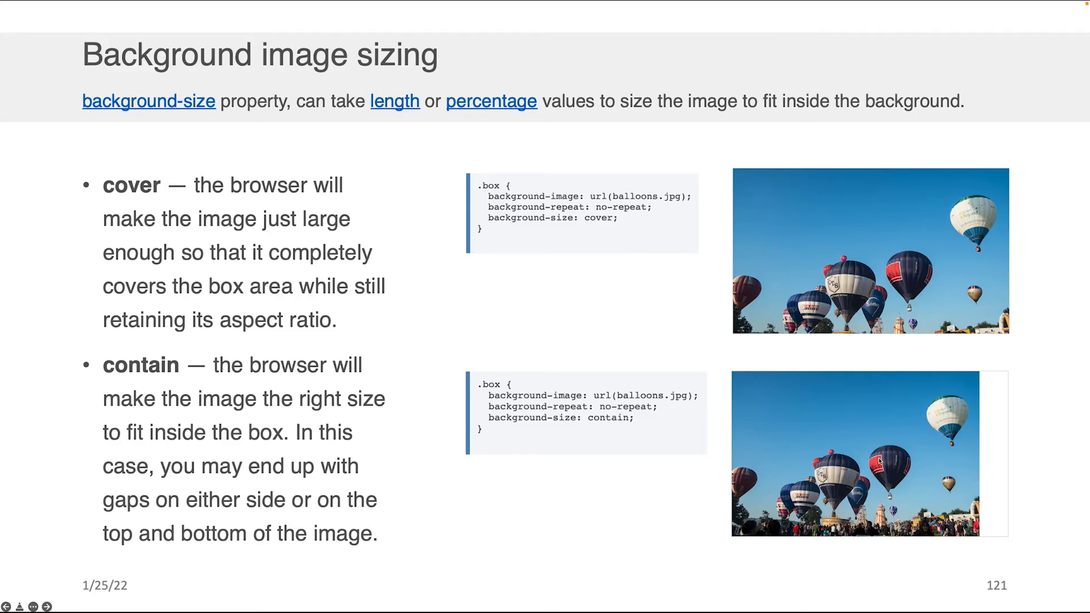
pyautogui.moveTo(976, 383)
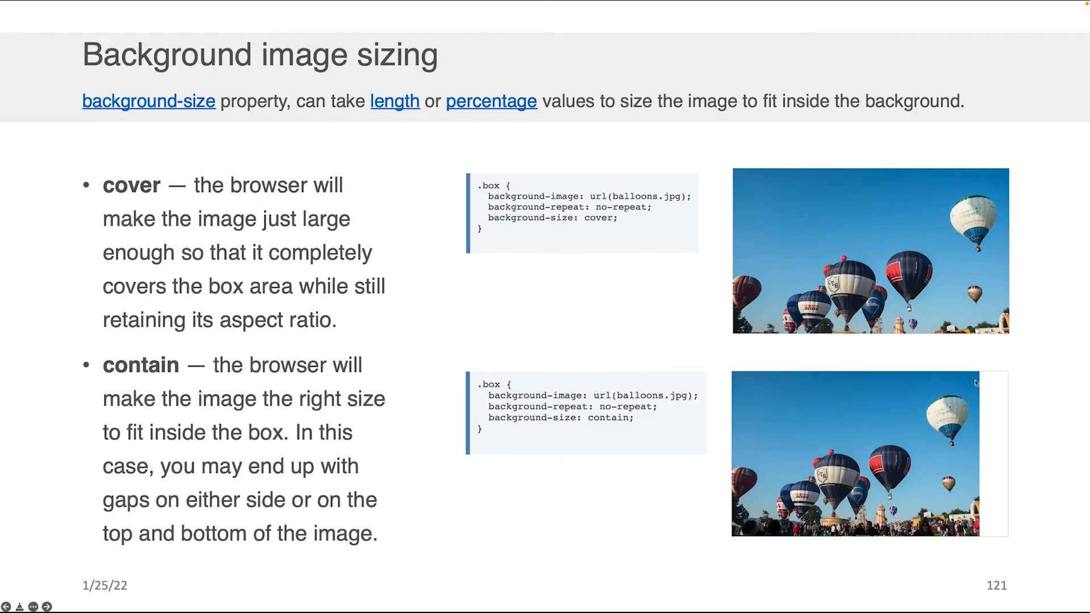
pyautogui.moveTo(992, 382)
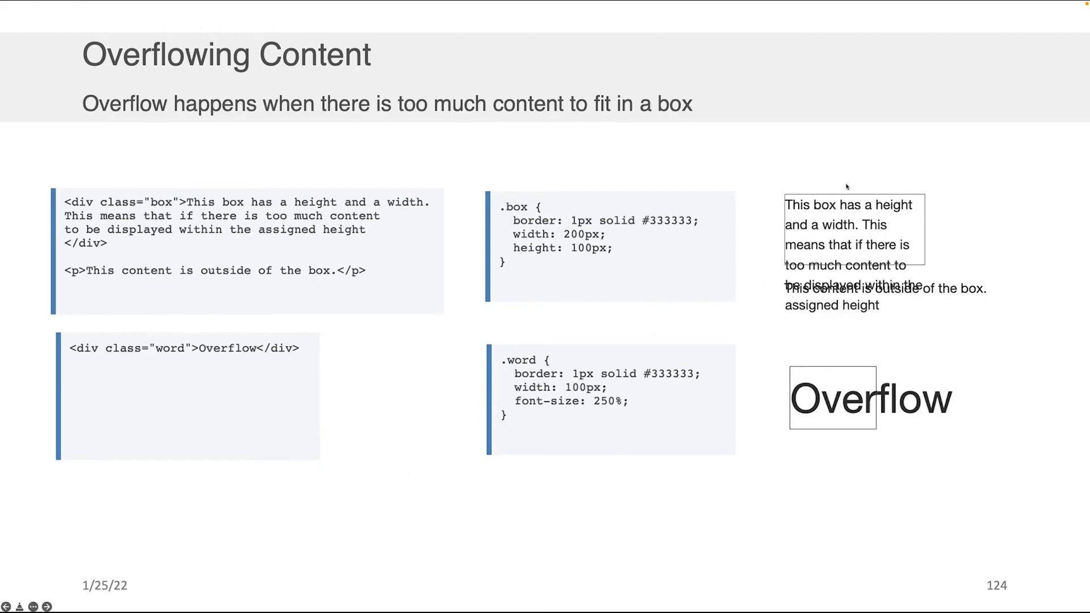
pyautogui.moveTo(853, 362)
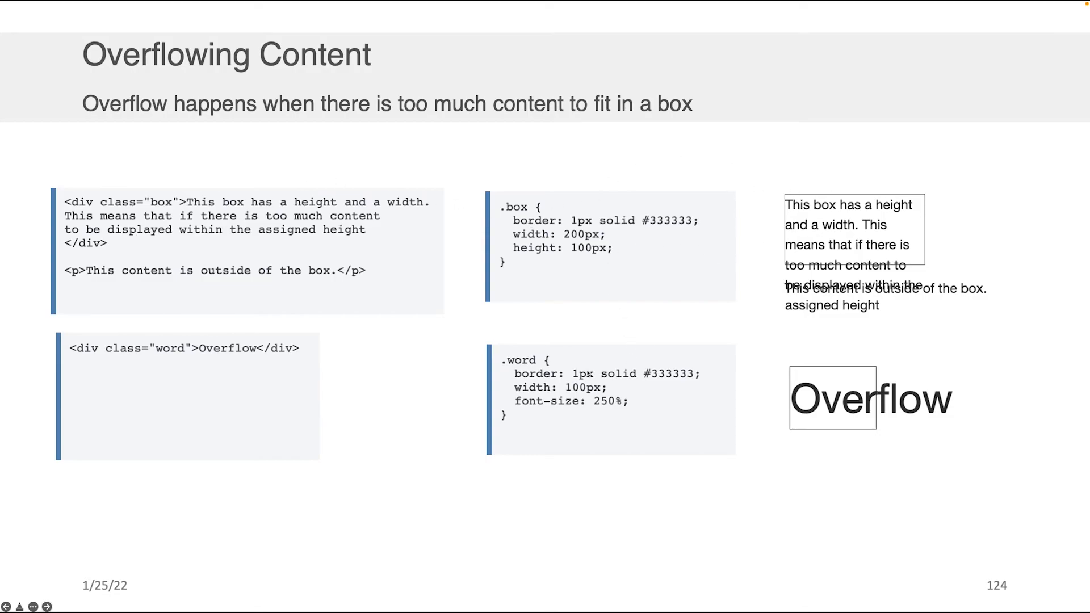
pyautogui.moveTo(323, 220)
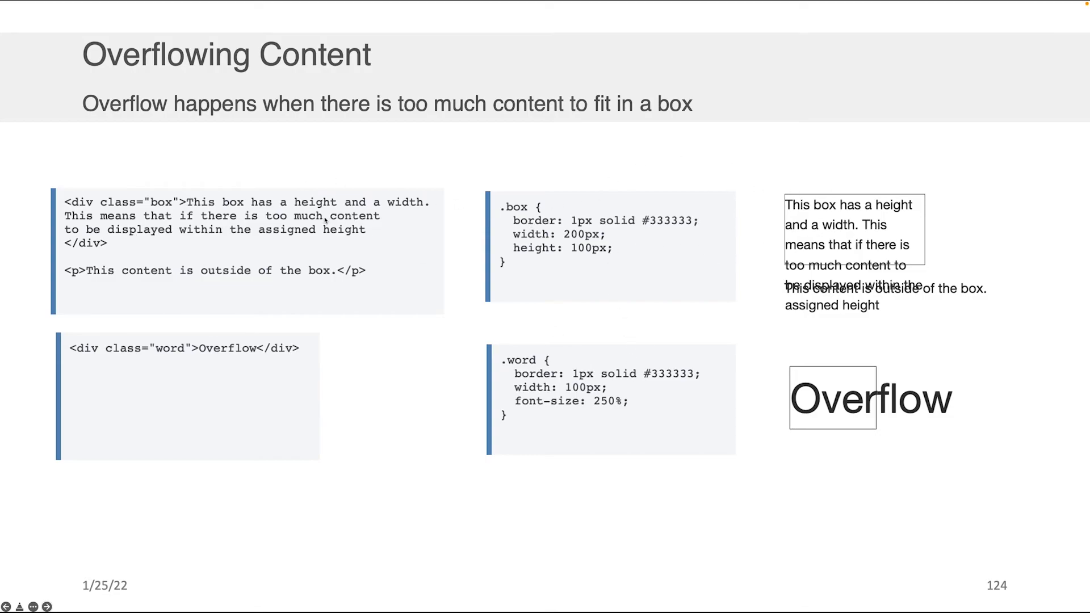
pyautogui.moveTo(181, 251)
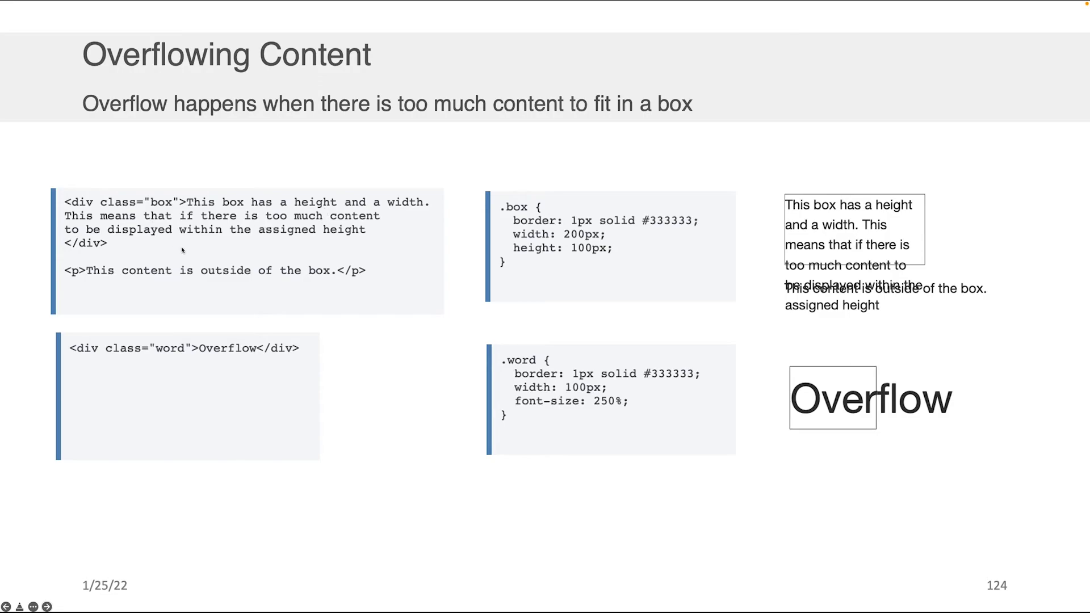
pyautogui.moveTo(77, 206)
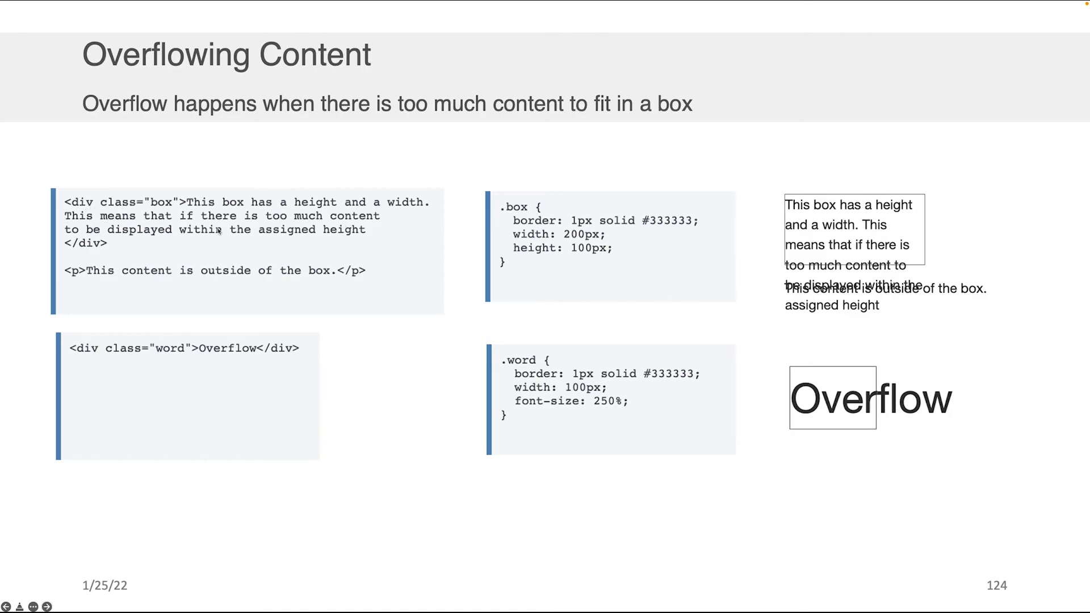
pyautogui.moveTo(112, 202)
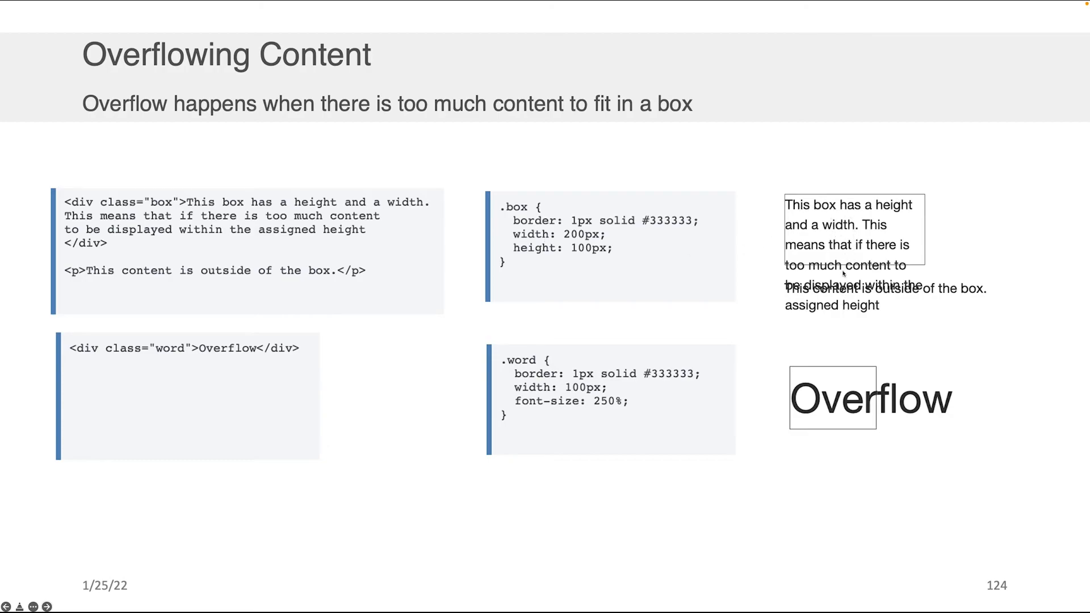
pyautogui.moveTo(858, 296)
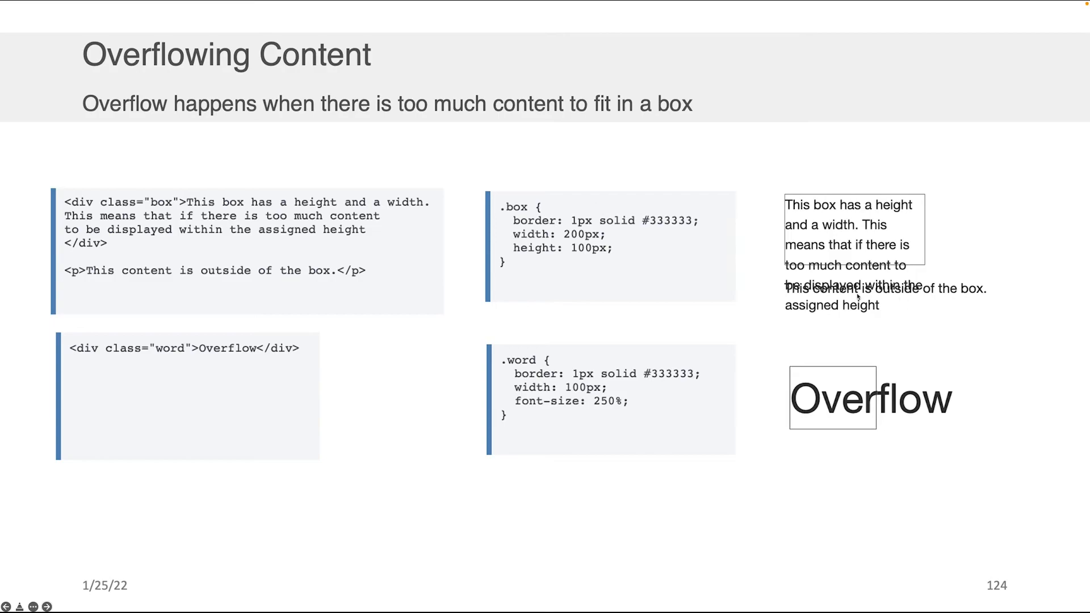
pyautogui.moveTo(94, 276)
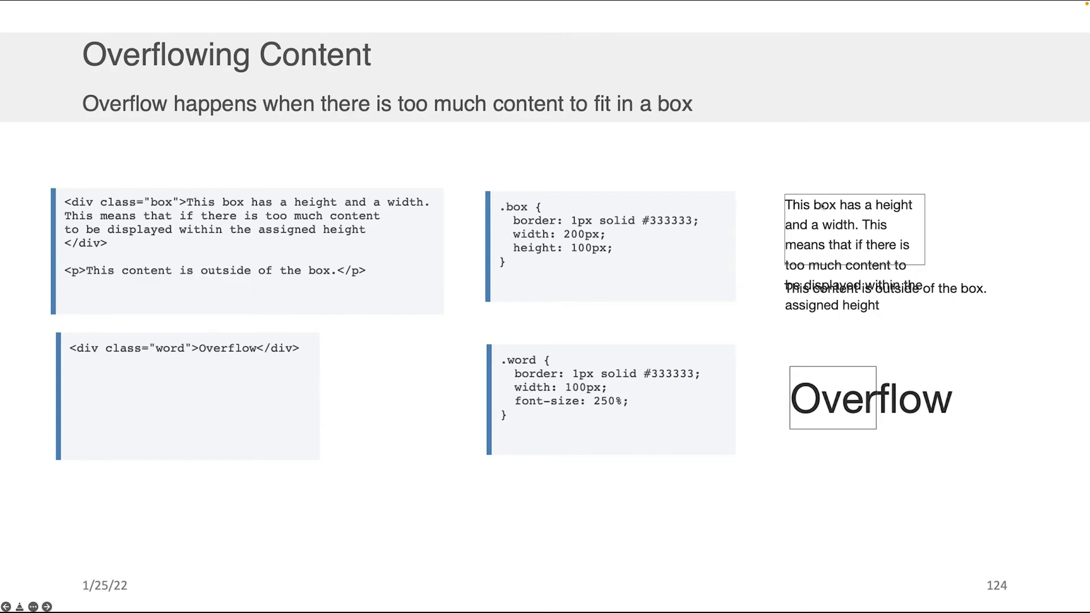
pyautogui.moveTo(858, 321)
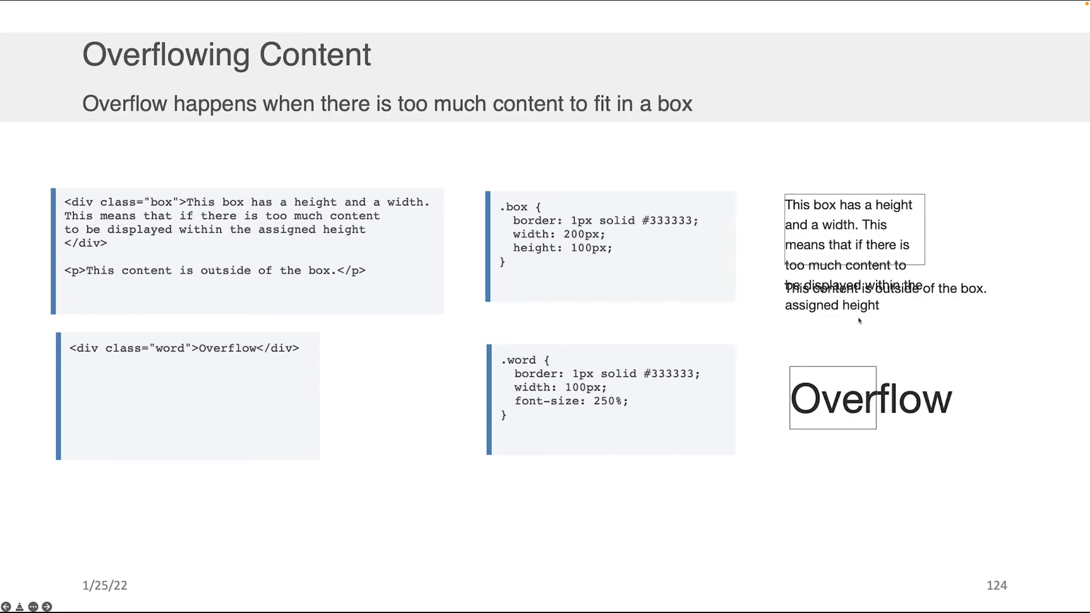
pyautogui.moveTo(917, 218)
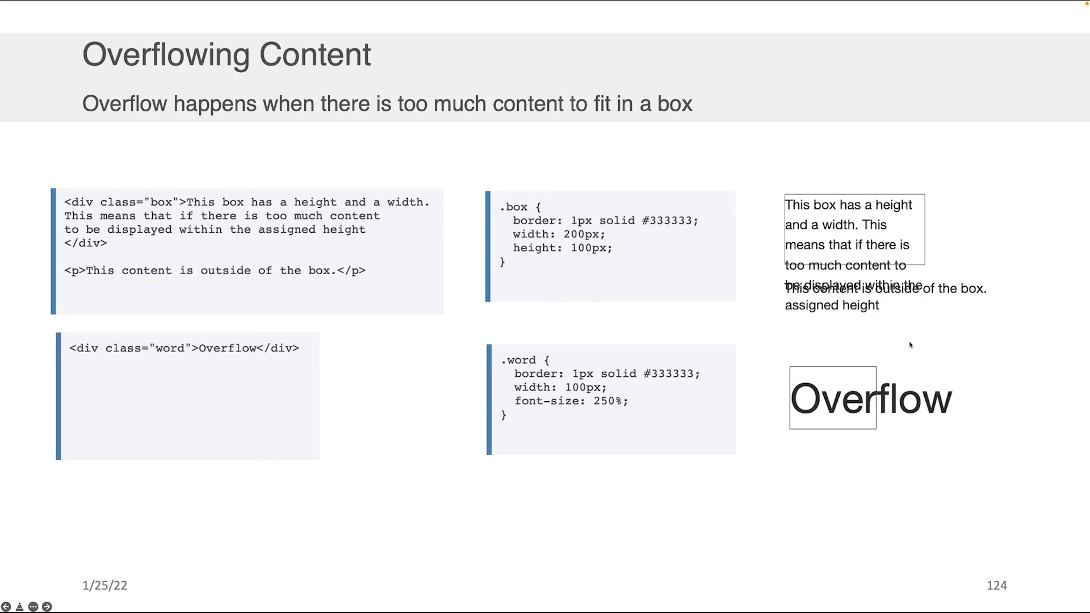
pyautogui.moveTo(817, 181)
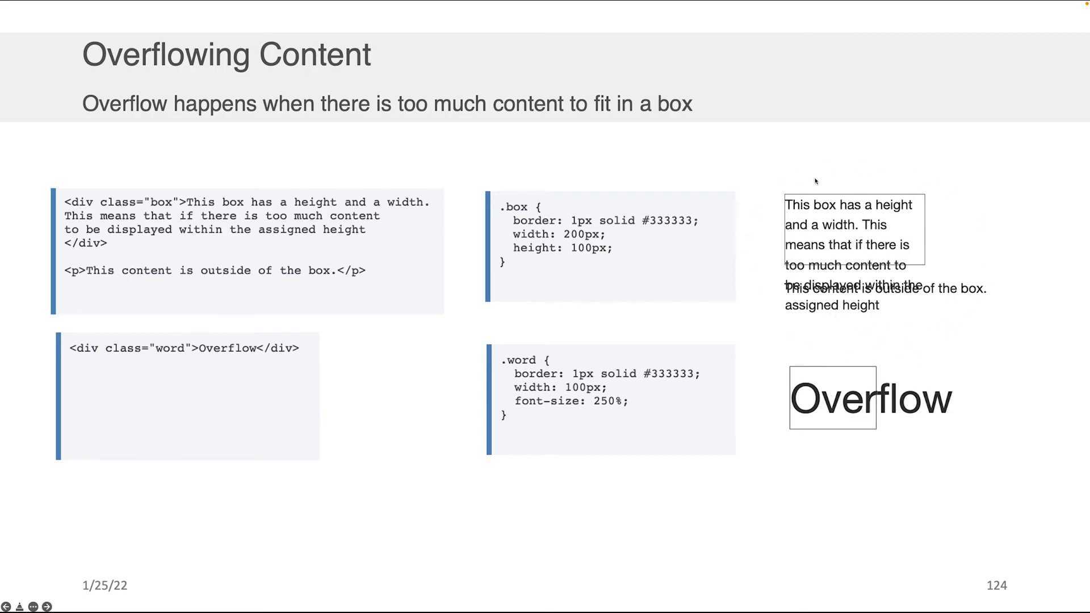
pyautogui.moveTo(92, 357)
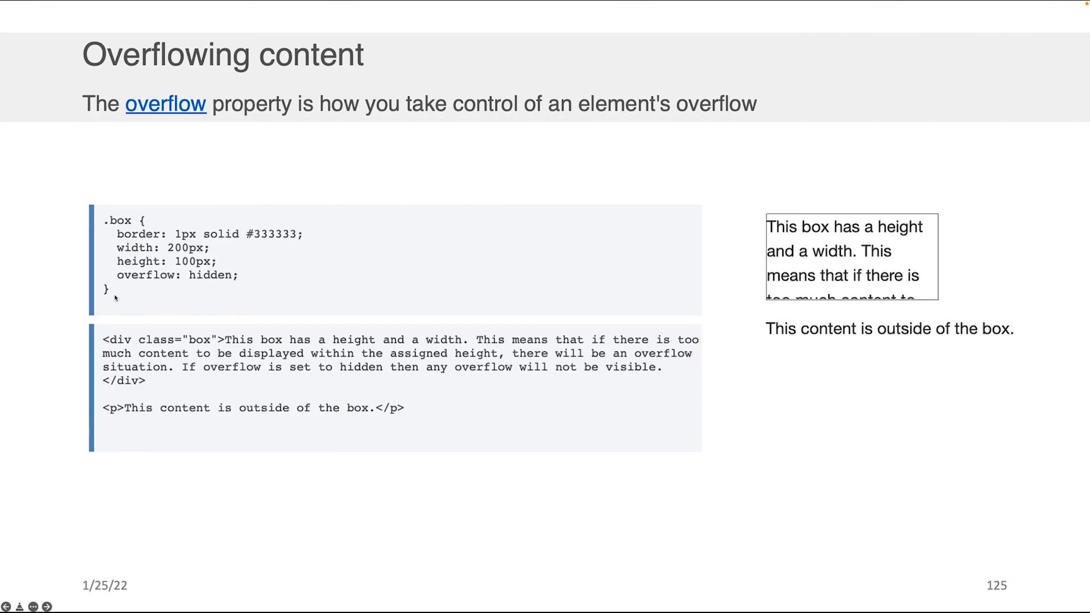
pyautogui.moveTo(173, 281)
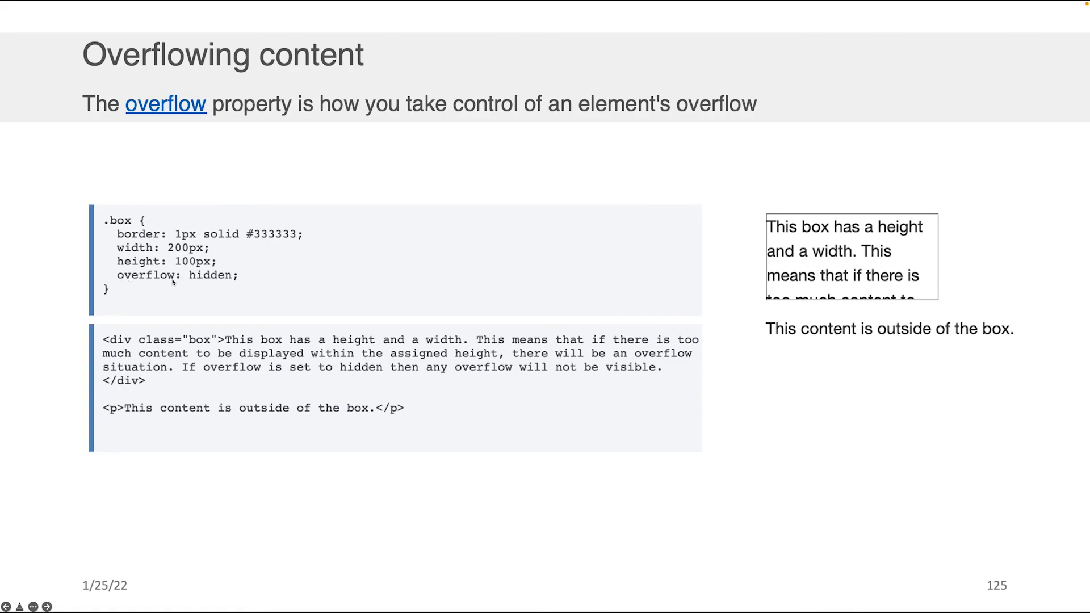
pyautogui.moveTo(225, 286)
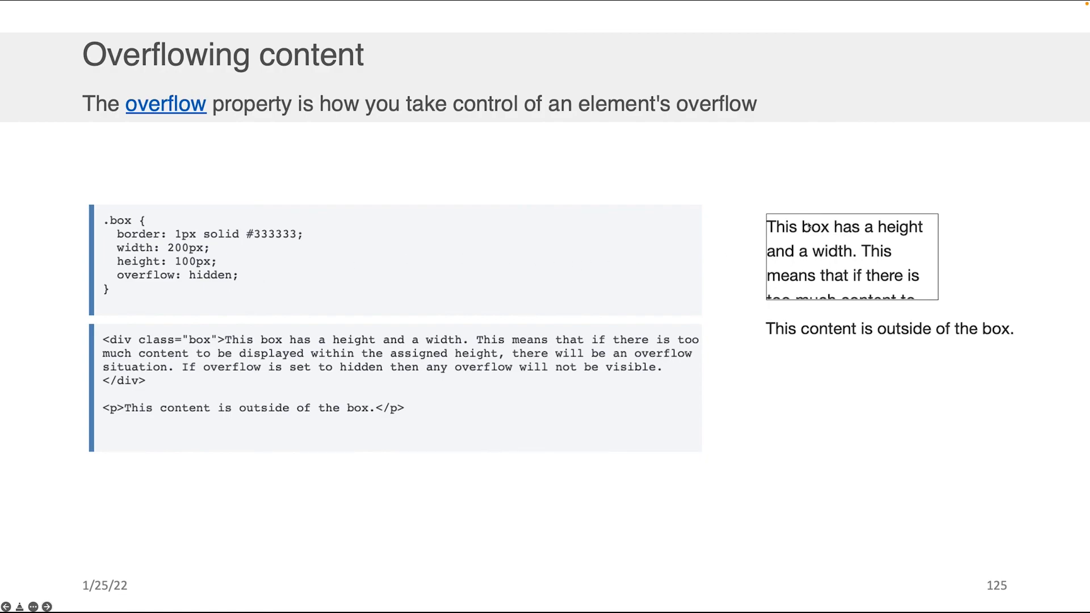
pyautogui.moveTo(941, 232)
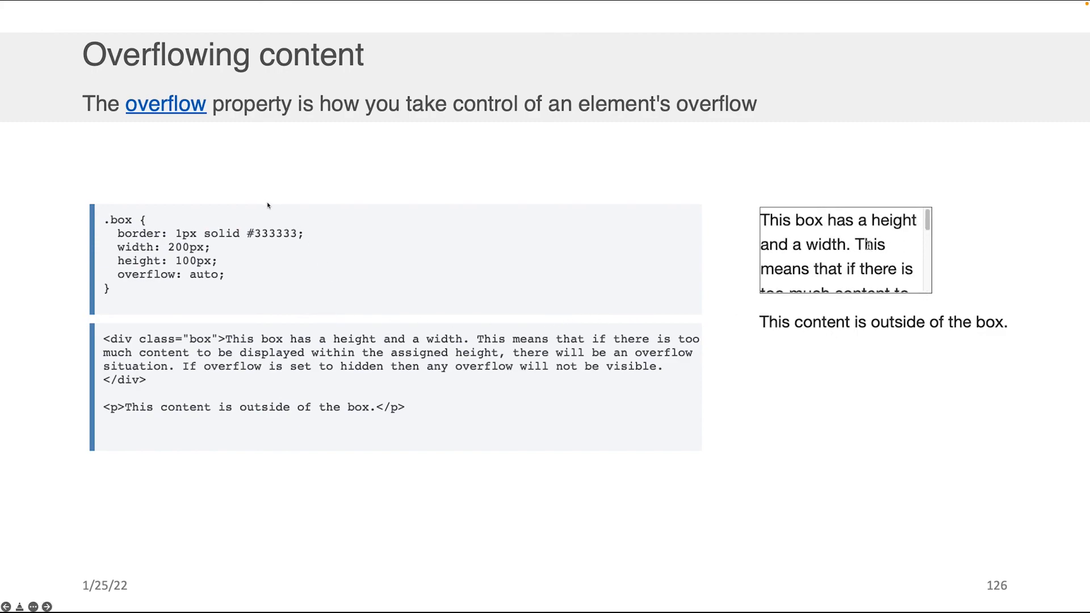
# Scroll slide 126's overflow: auto demo box down to its final lines of text
pyautogui.scroll(-3)
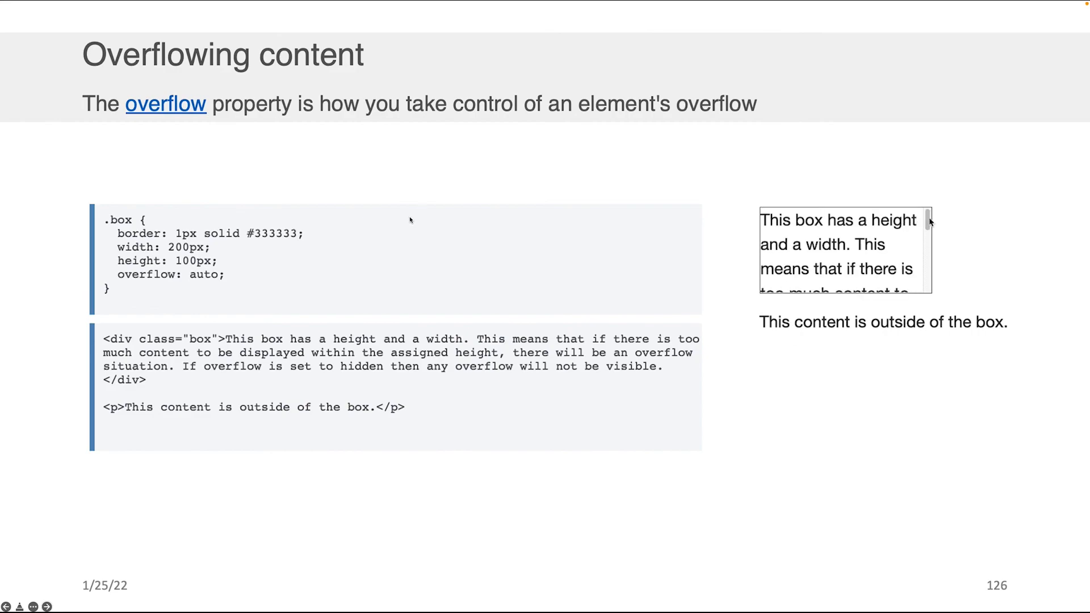
pyautogui.scroll(-3)
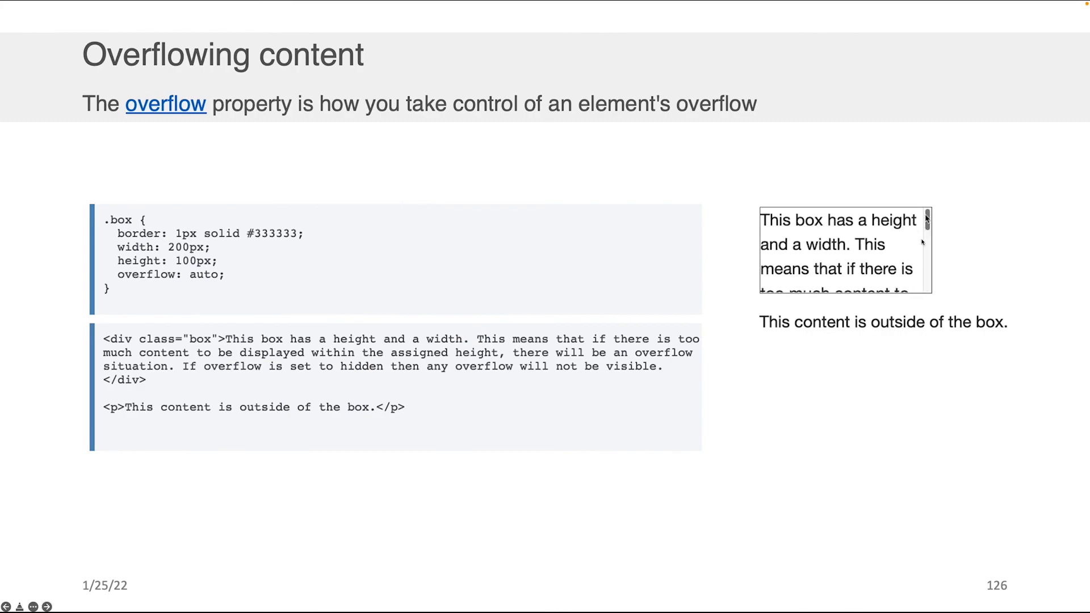
pyautogui.scroll(-3)
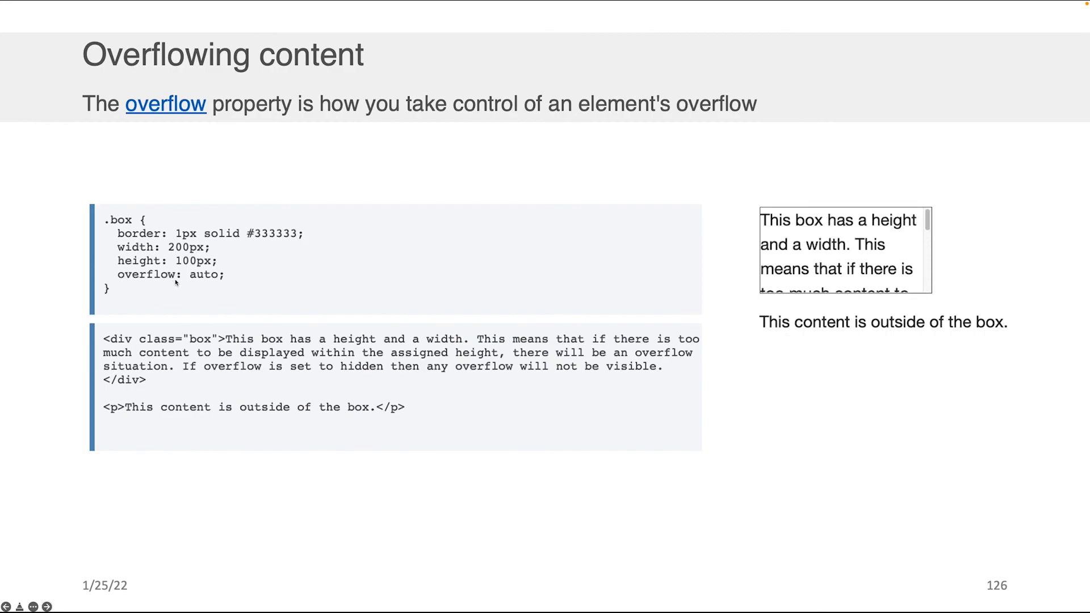
pyautogui.scroll(-3)
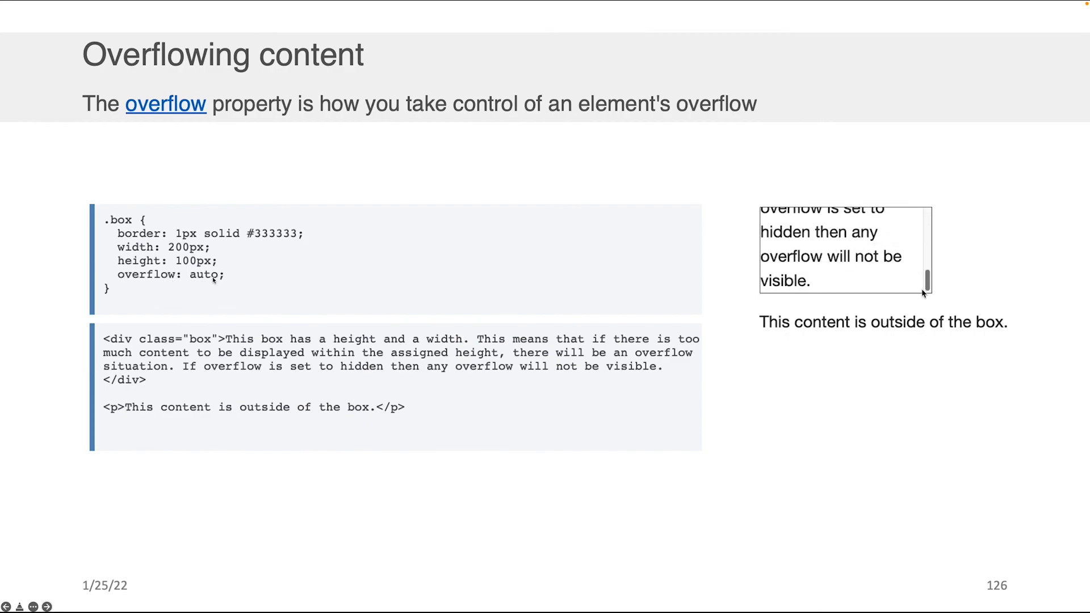
pyautogui.scroll(3)
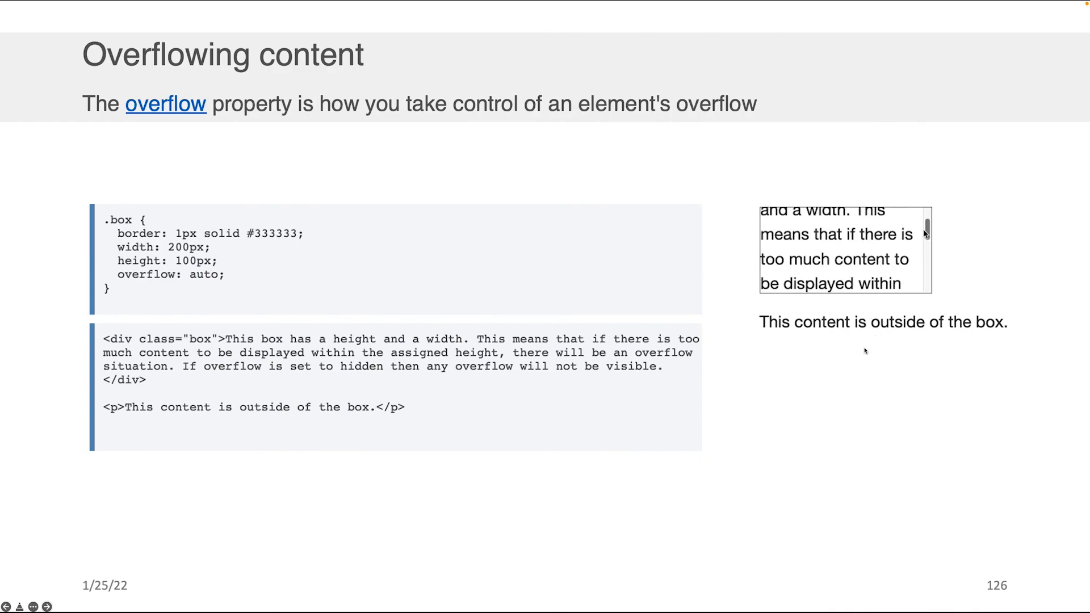
pyautogui.scroll(-3)
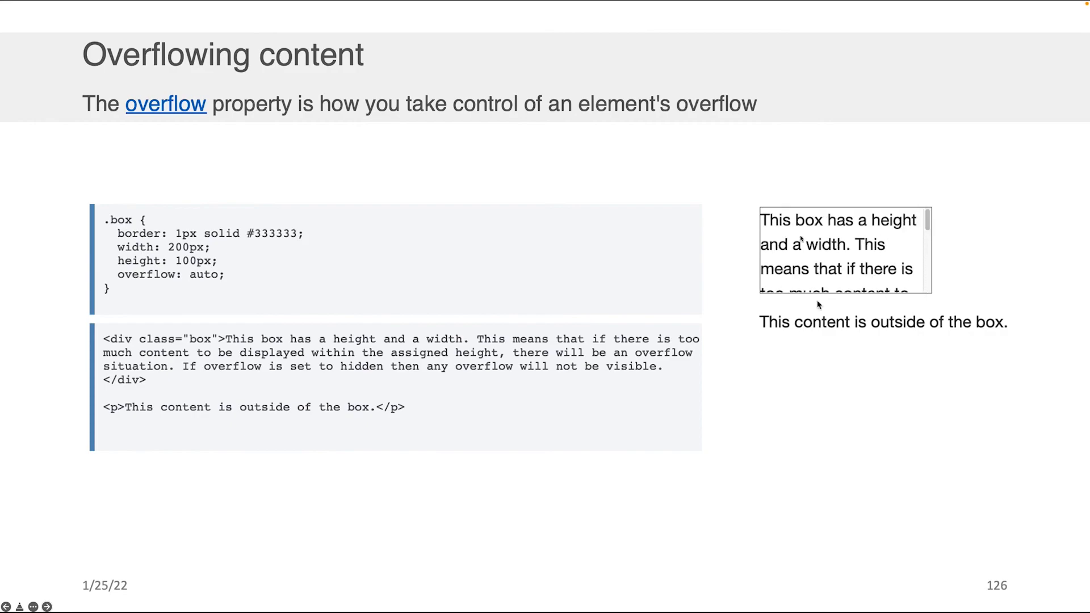
pyautogui.scroll(-3)
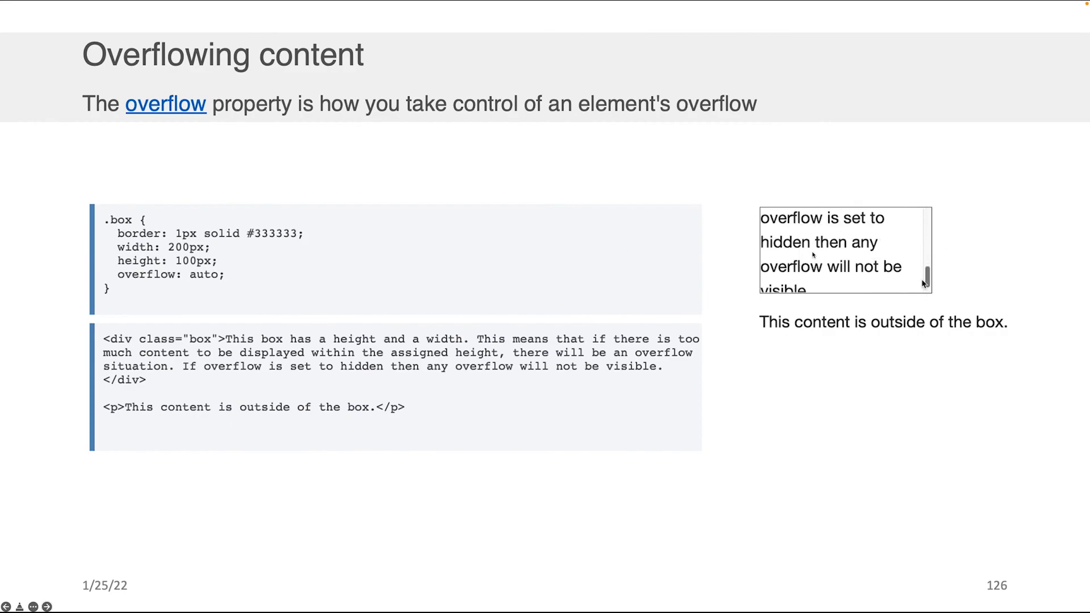